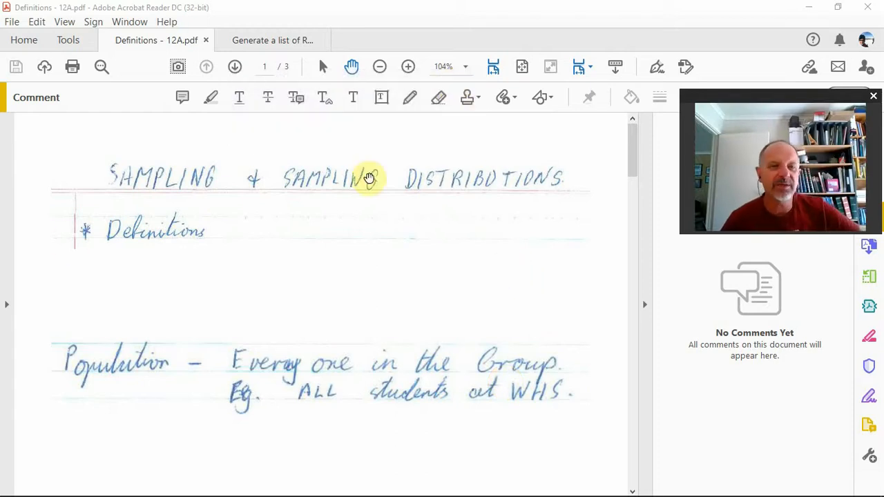
mouse_move(141, 200)
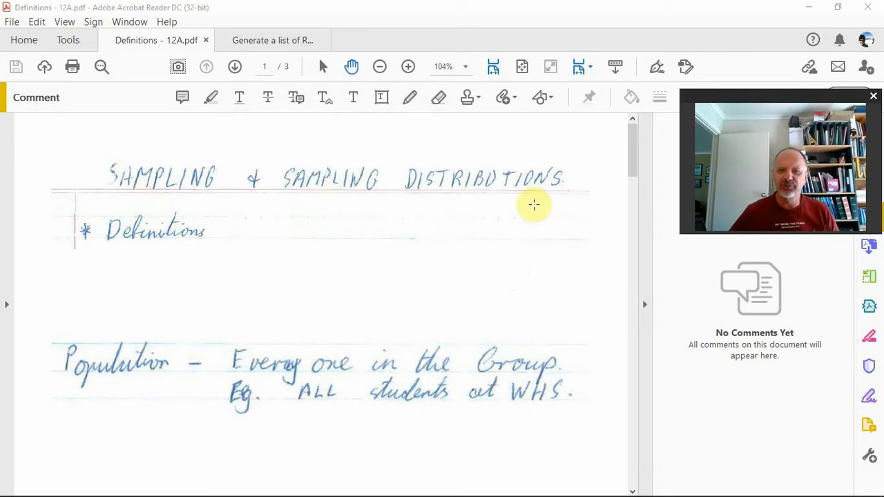
mouse_move(376, 110)
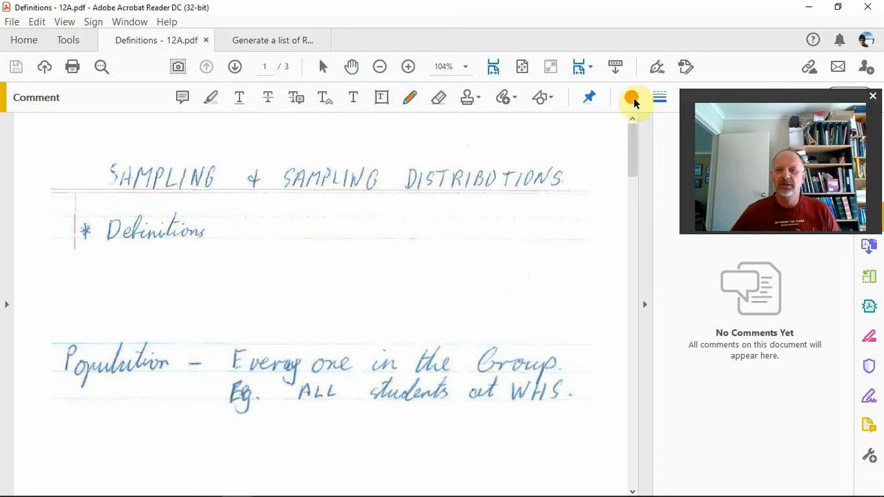
Choose blue from the ink colour palette for the freehand pencil
click(631, 97)
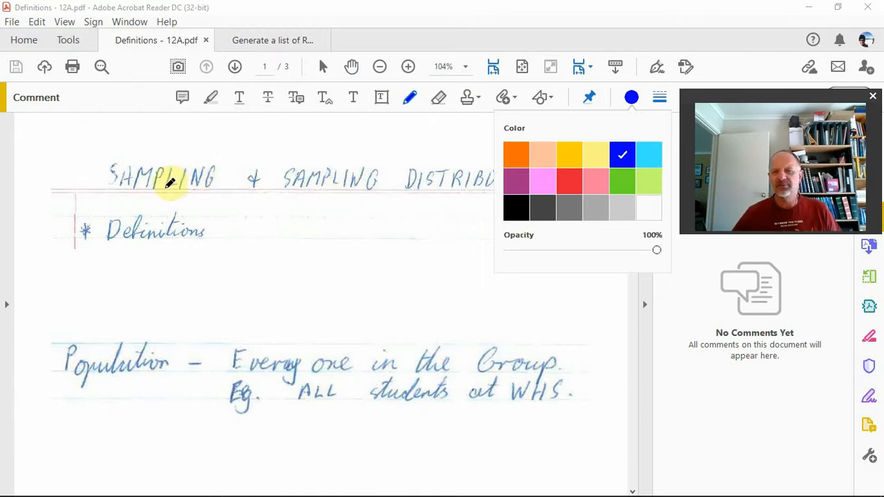
mouse_move(329, 183)
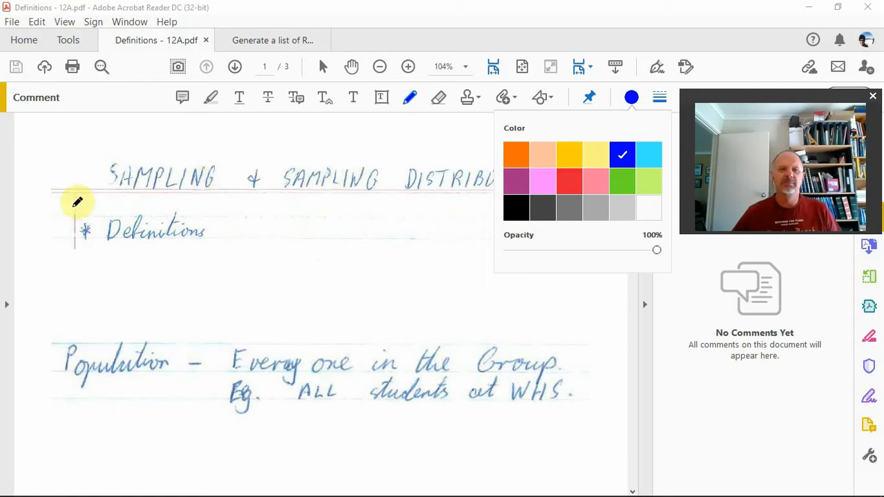
mouse_move(459, 181)
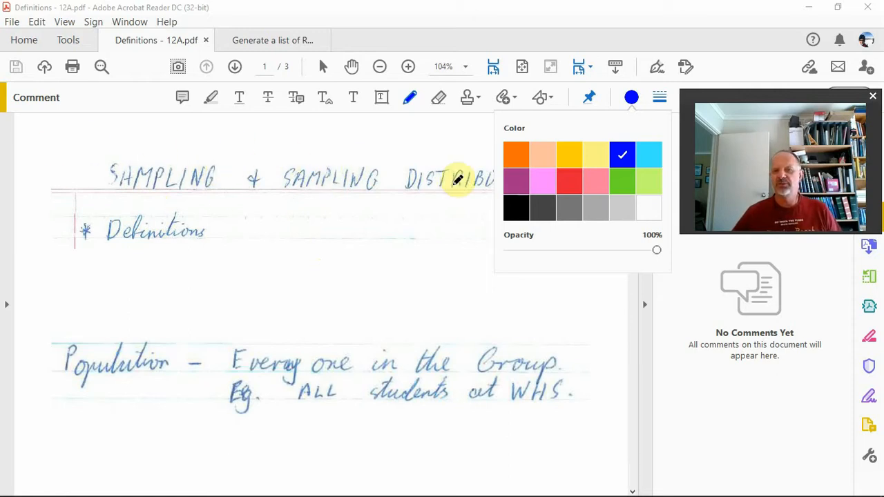
mouse_move(246, 233)
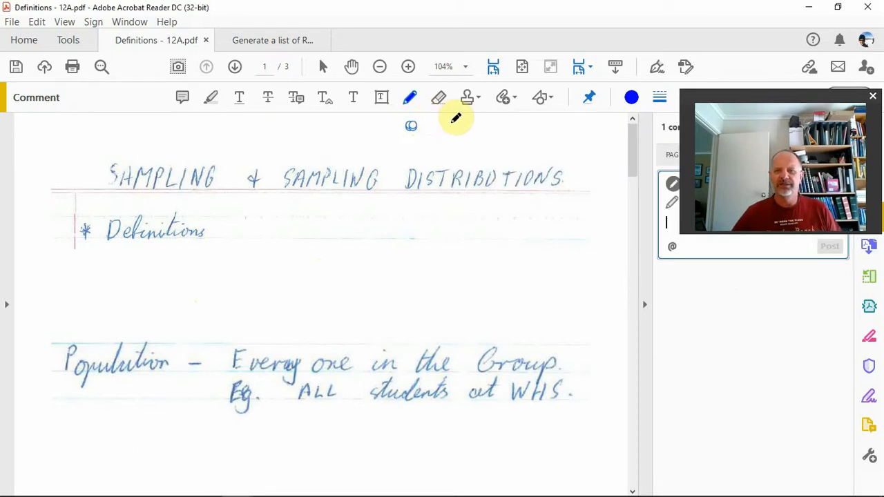
mouse_move(409, 151)
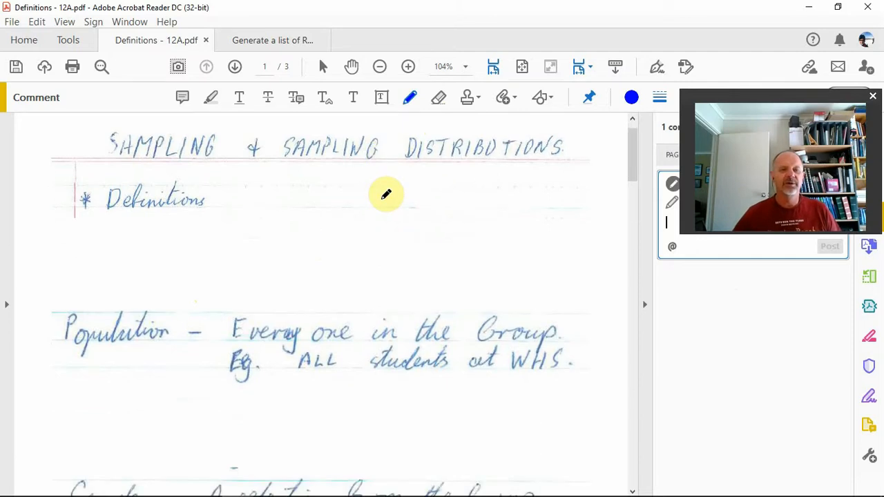
mouse_move(395, 190)
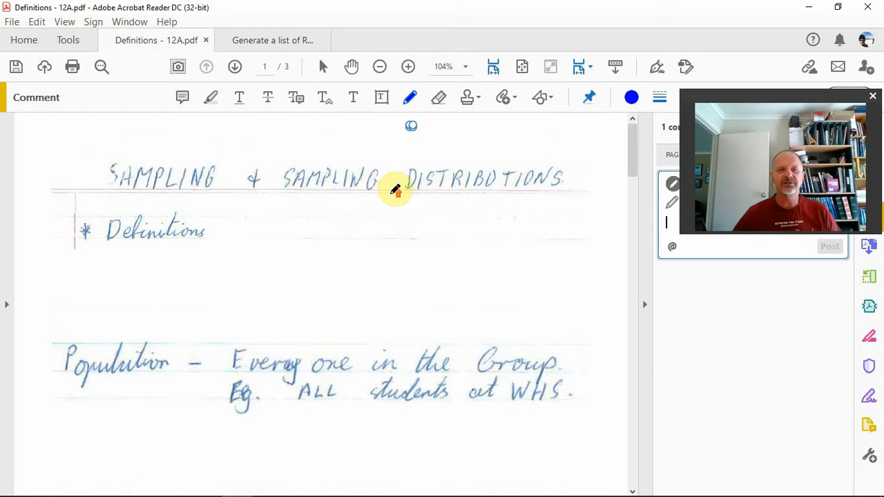
mouse_move(103, 383)
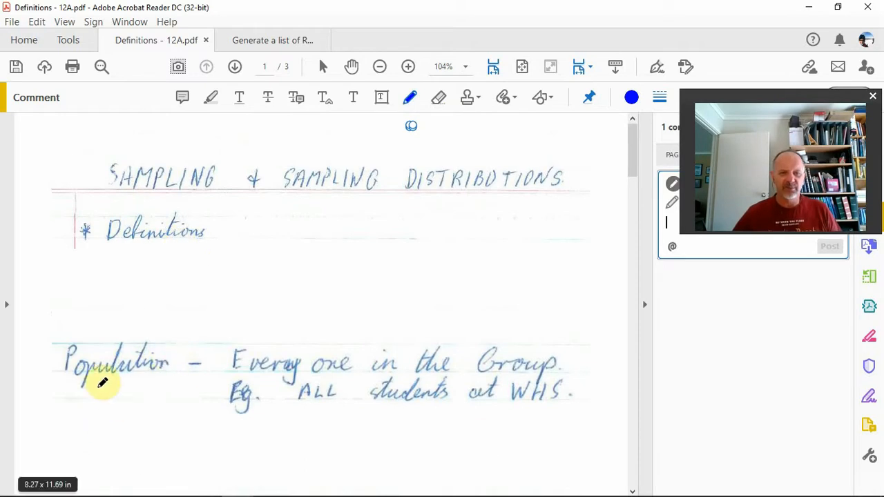
mouse_move(297, 412)
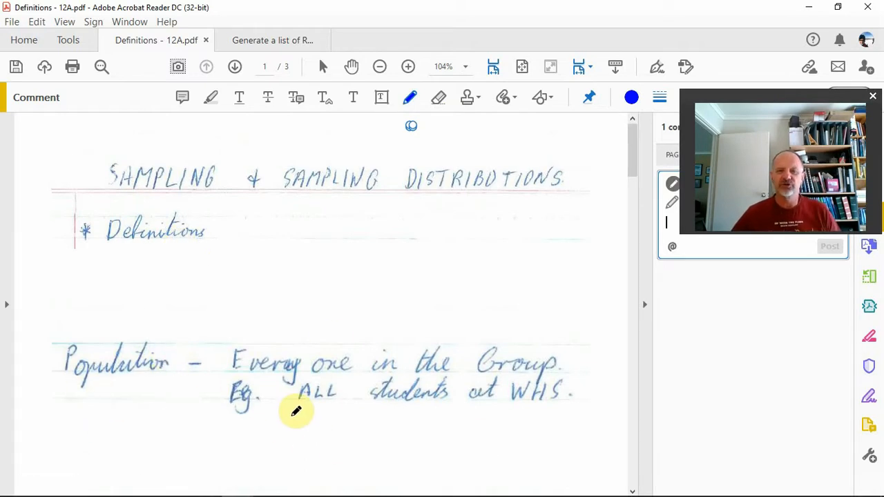
mouse_move(395, 410)
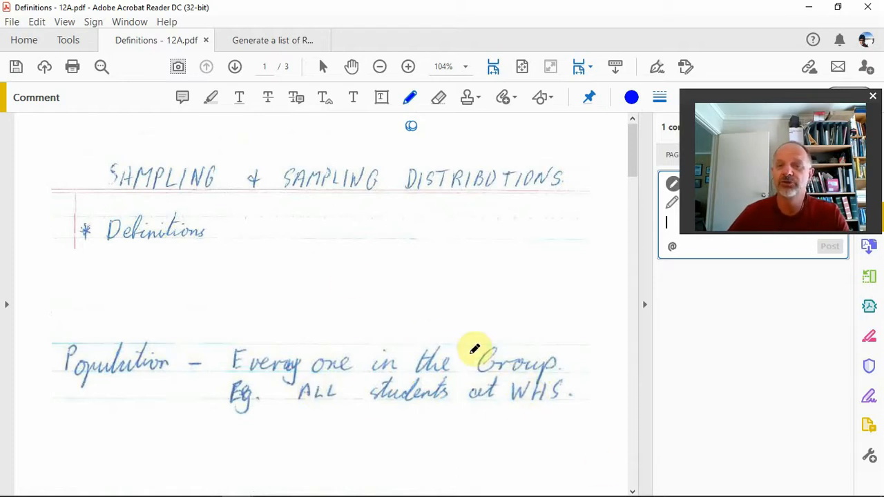
mouse_move(444, 353)
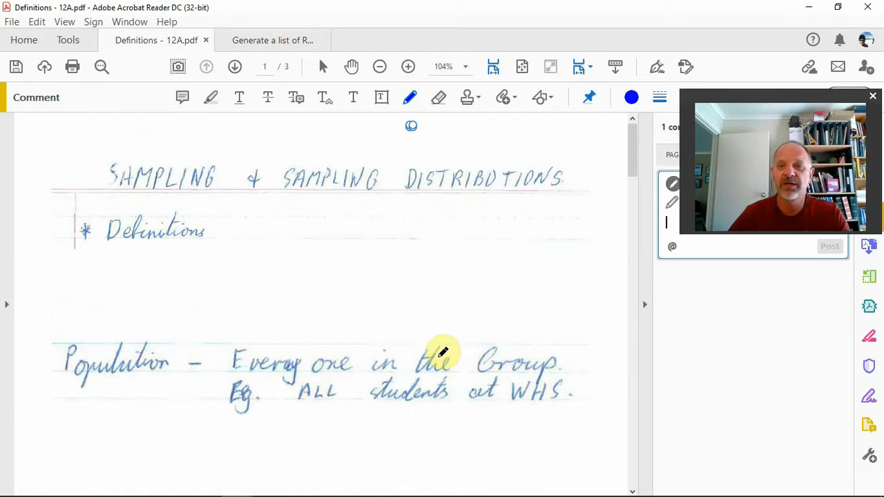
mouse_move(455, 339)
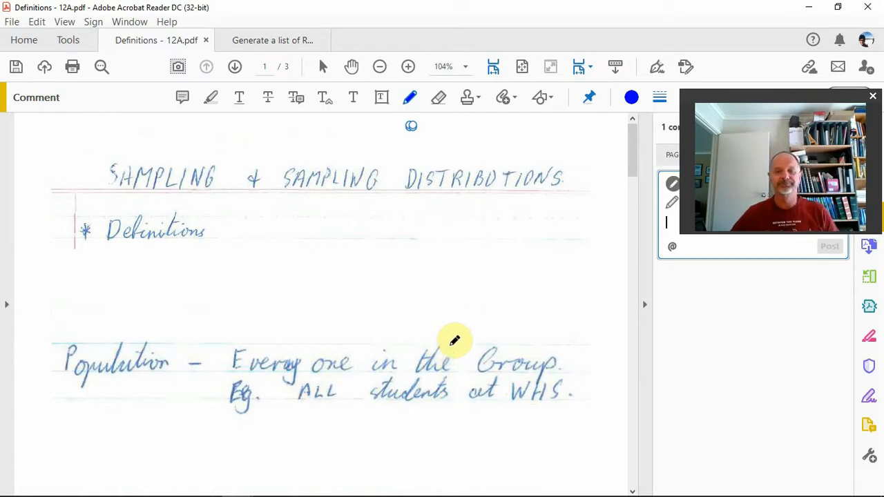
scroll(down, 3)
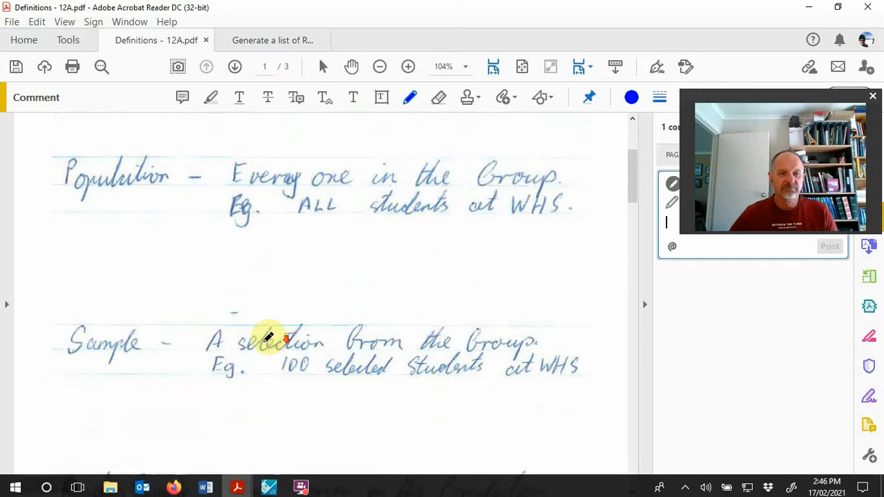
scroll(down, 3)
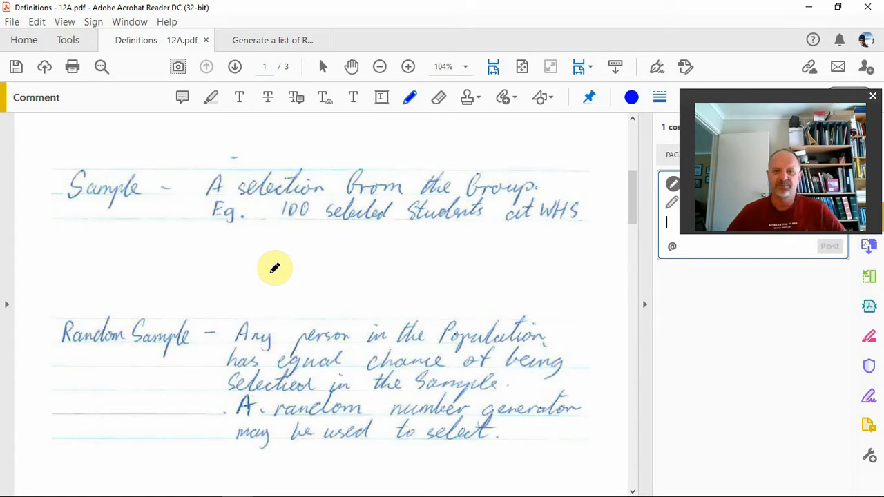
mouse_move(475, 281)
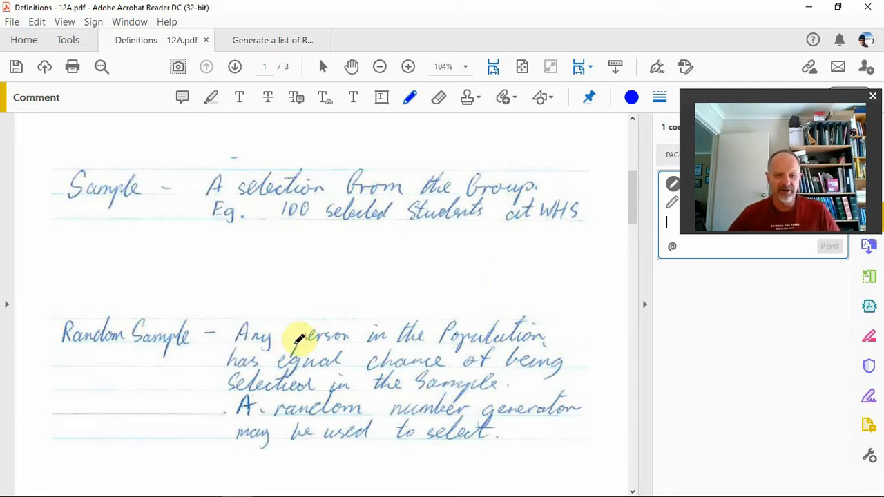
mouse_move(238, 293)
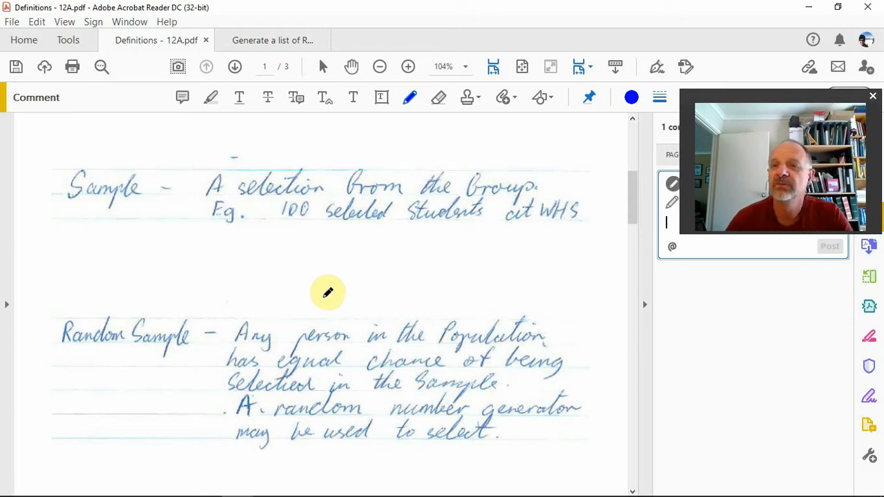
mouse_move(434, 268)
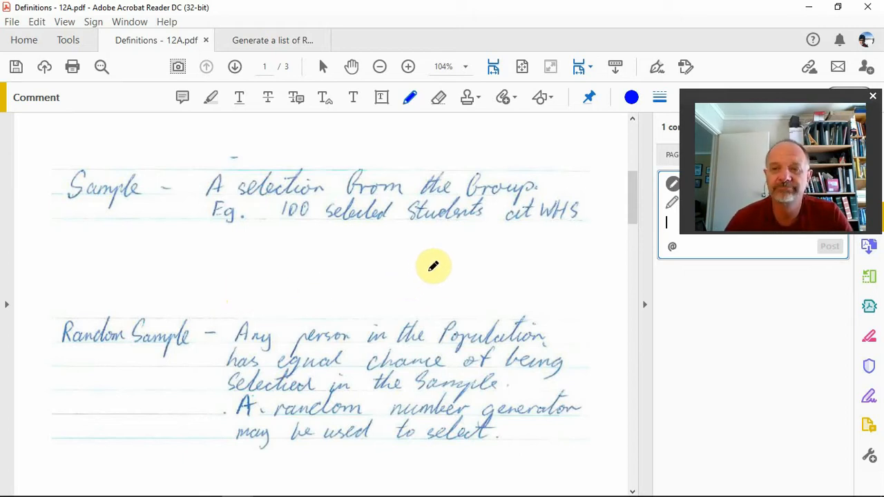
mouse_move(437, 265)
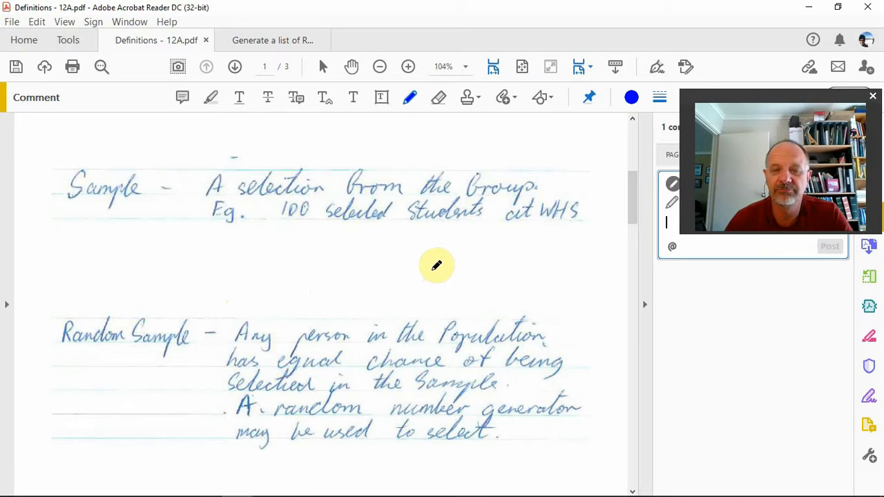
mouse_move(440, 266)
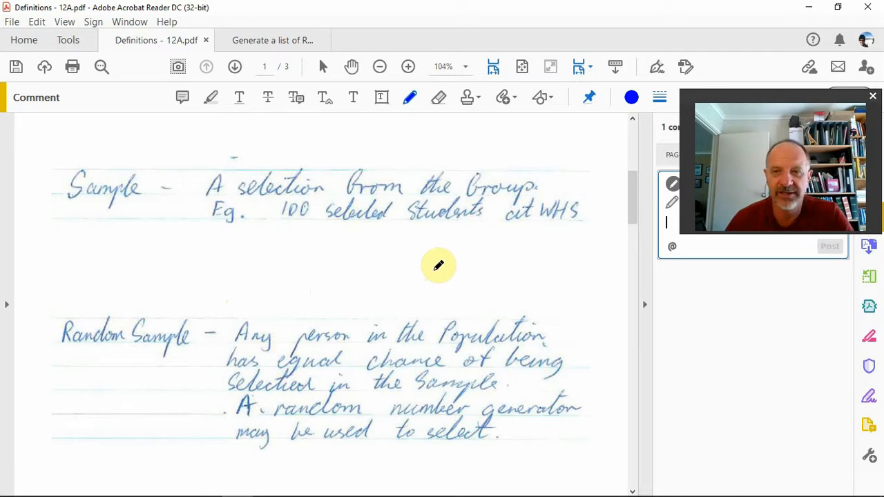
mouse_move(337, 262)
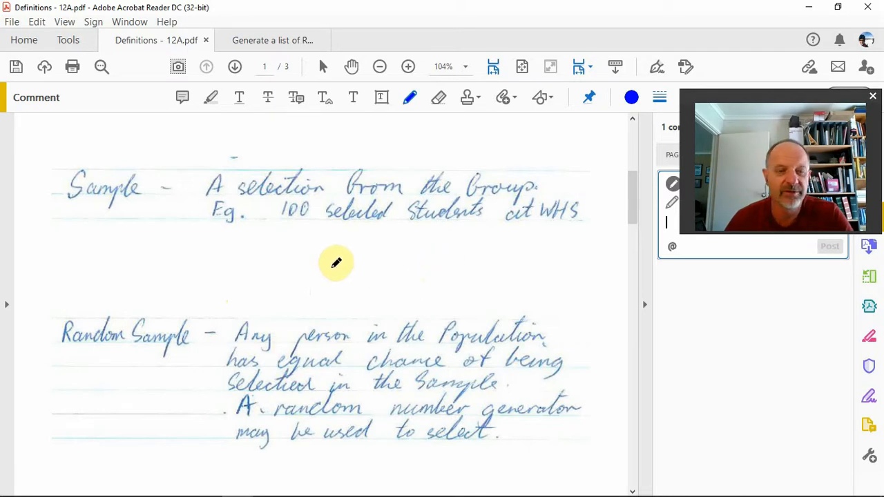
scroll(down, 3)
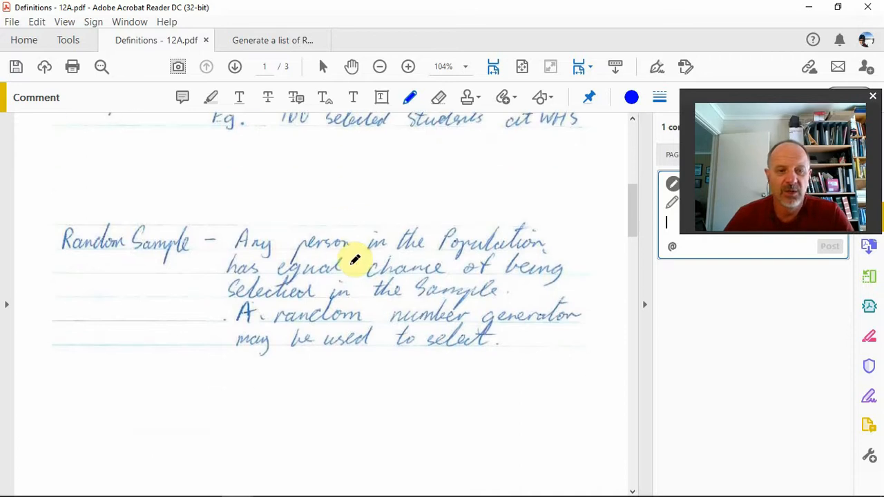
Scroll through the Classpad walkthrough to the catalogue steps and randList syntax example
scroll(down, 3)
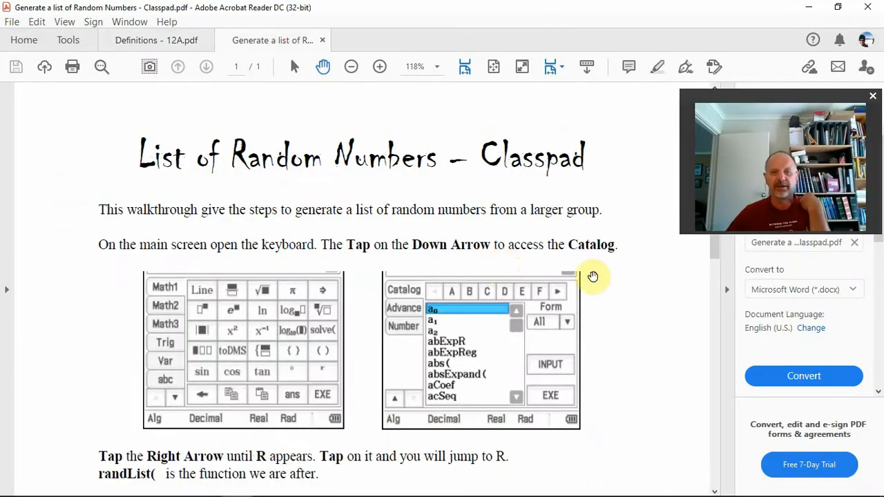
mouse_move(630, 282)
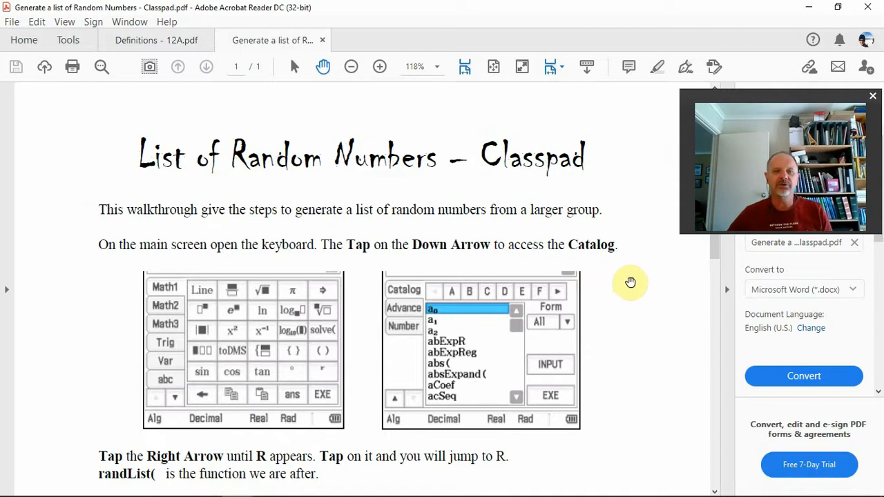
mouse_move(622, 280)
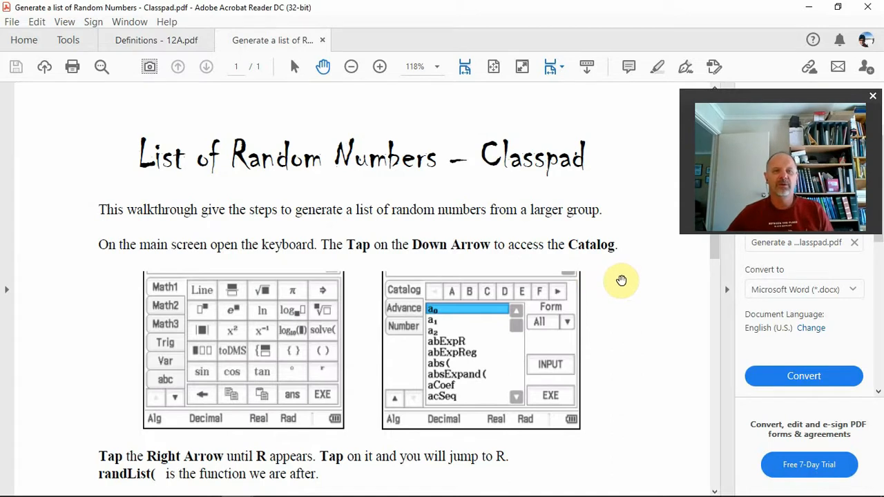
scroll(down, 3)
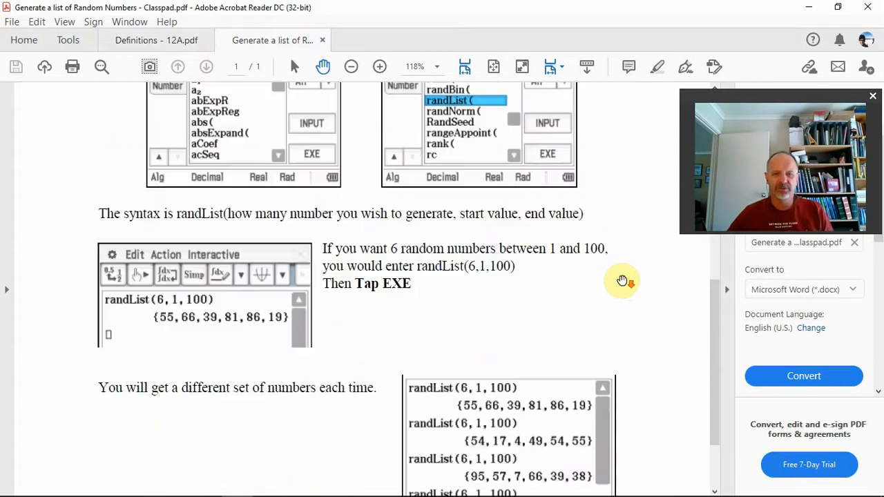
scroll(down, 3)
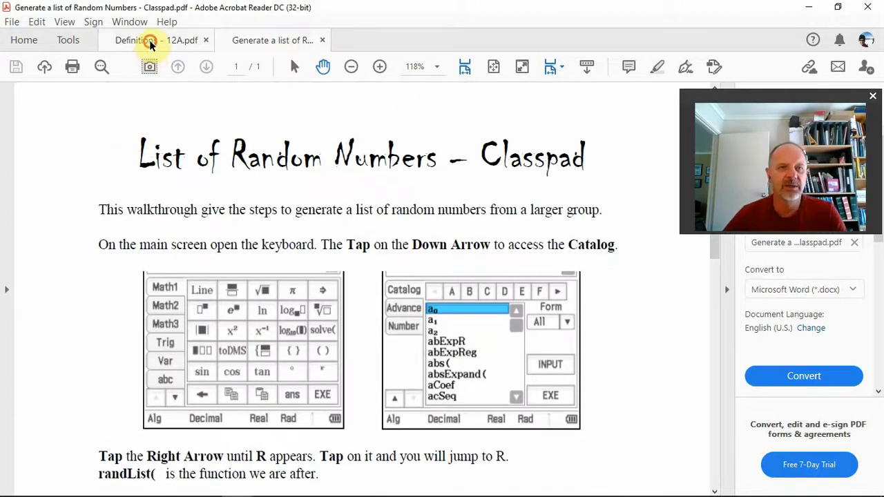
Return to the handwritten notes and scroll to the page 2 example with the Id/Sex/IQ table
click(138, 40)
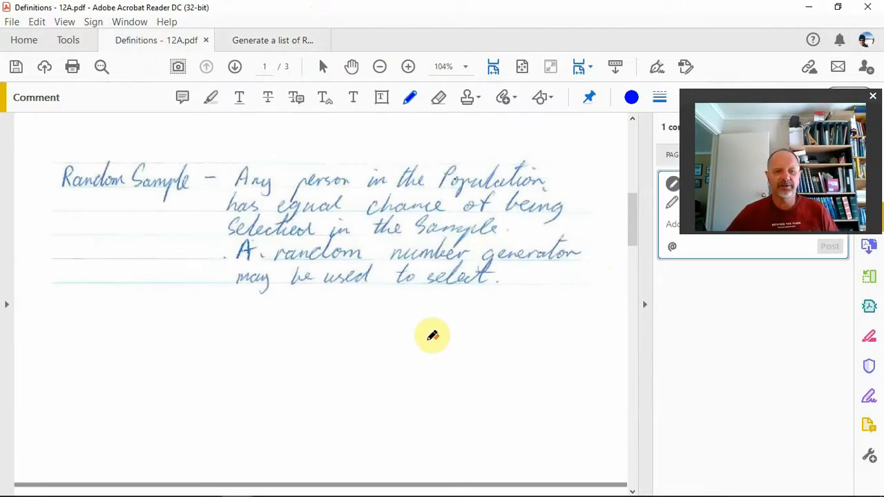
scroll(down, 3)
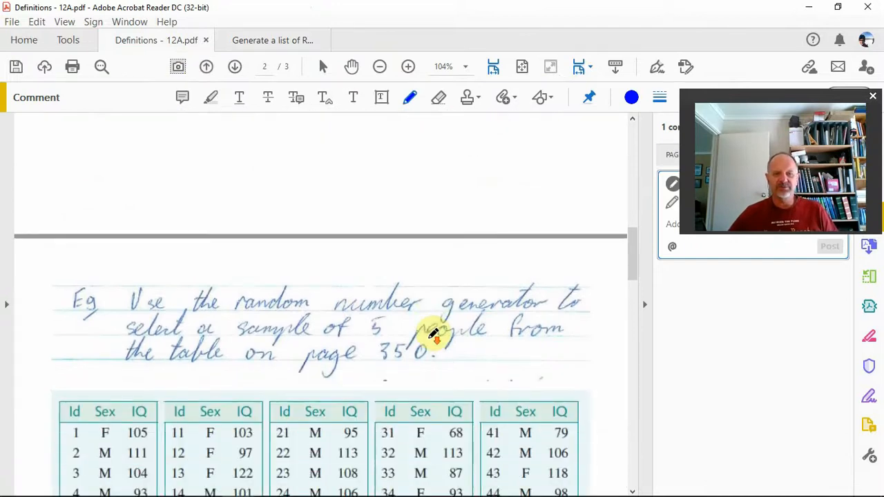
scroll(down, 3)
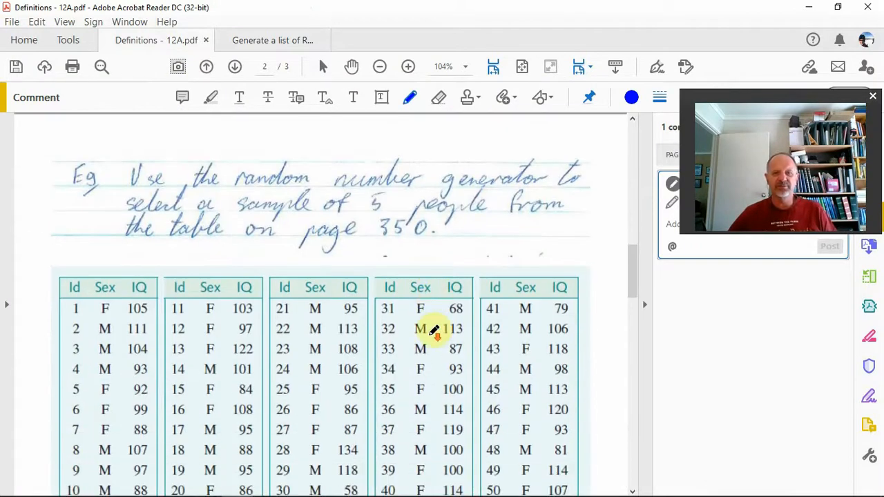
scroll(down, 3)
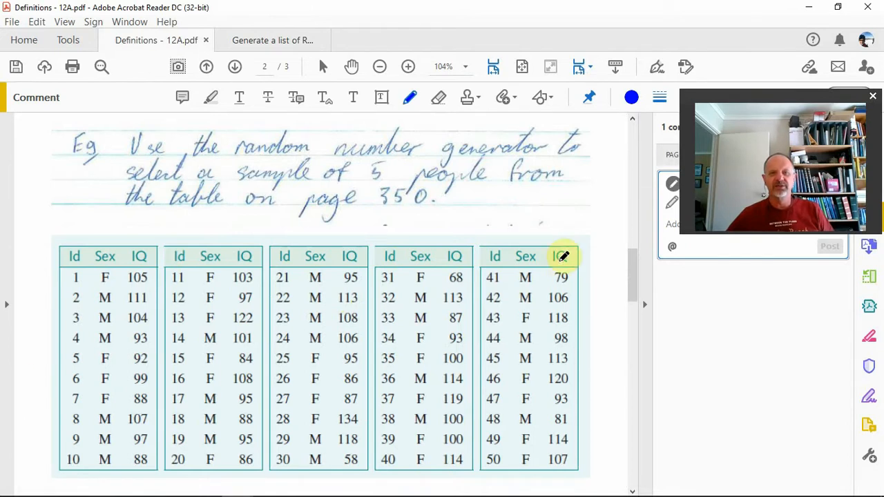
mouse_move(559, 200)
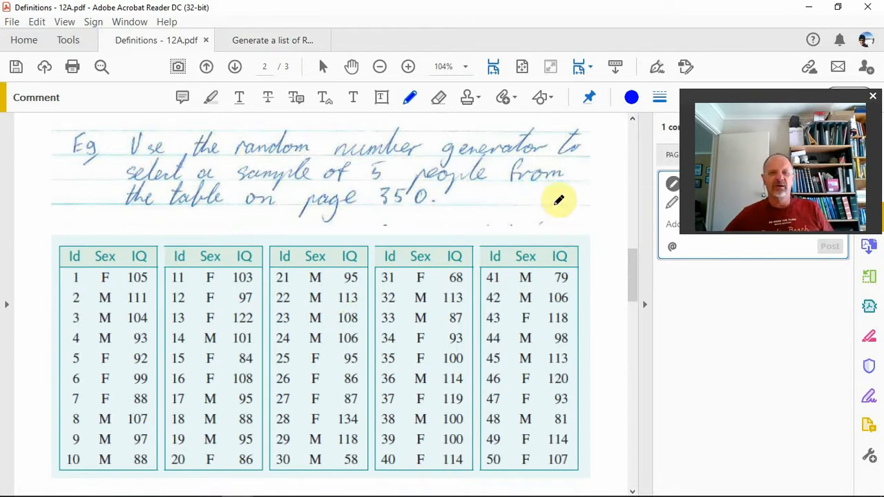
mouse_move(453, 177)
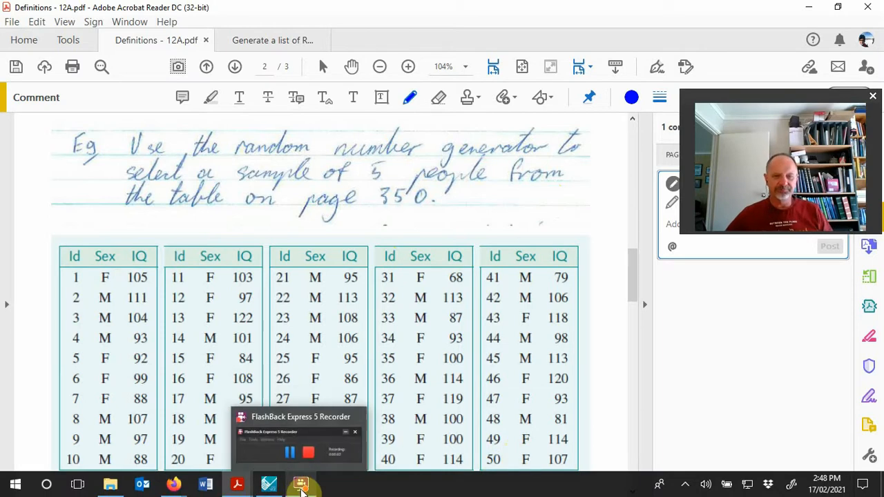
Bring up the ClassPad calculator emulator and show its keyboard panel for commands
click(269, 483)
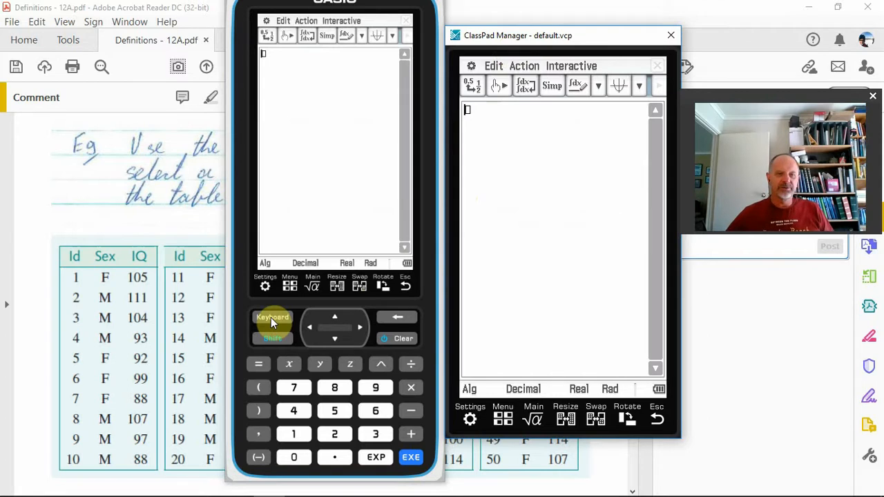
click(290, 286)
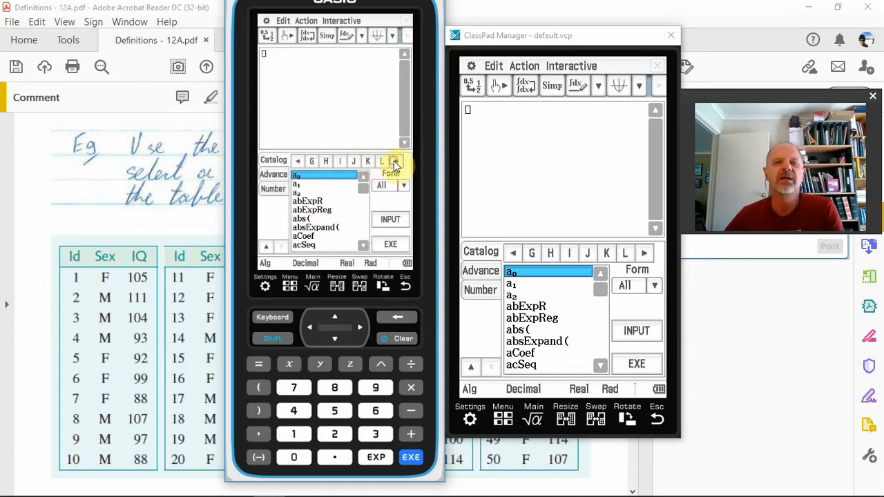
Advance the catalog to the R commands and select randList(
click(395, 160)
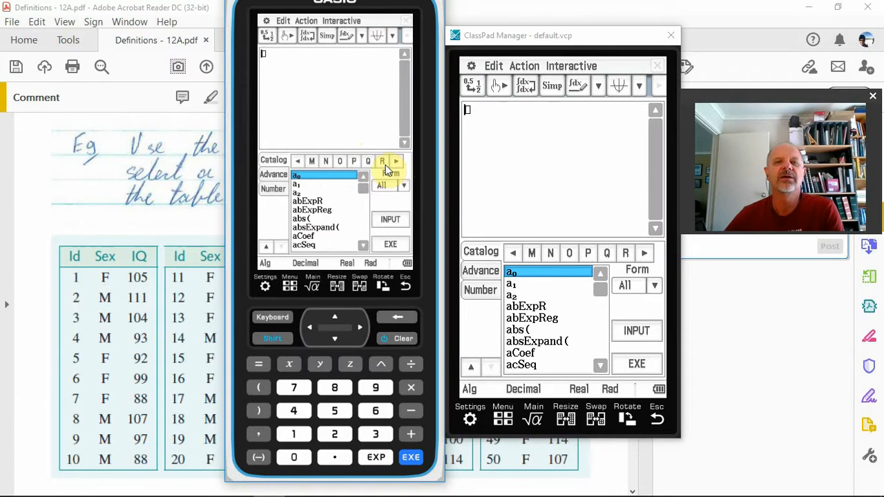
click(382, 161)
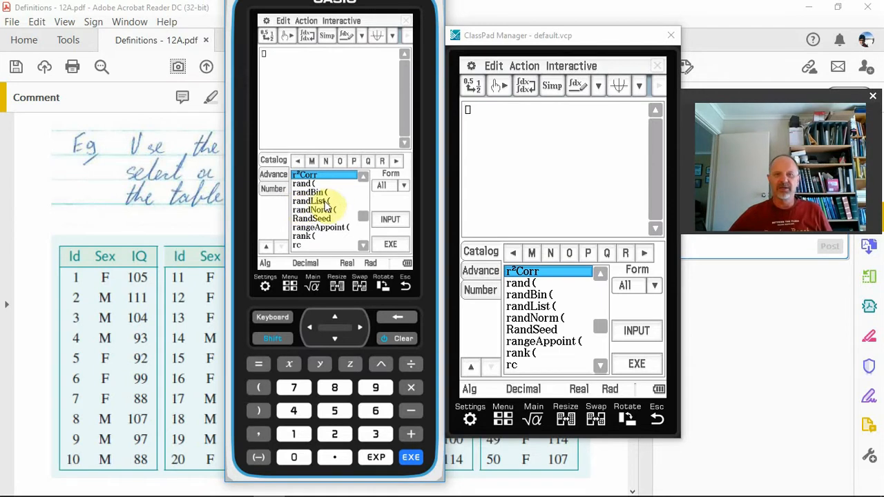
click(309, 202)
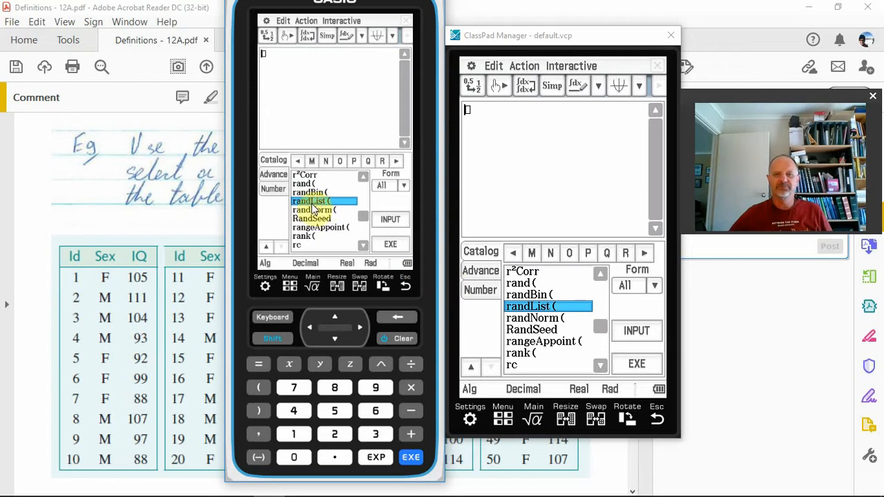
Run randList(5,1,50) twice, giving {50,11,1,2,17} and {18,47,47,39,17}
double_click(529, 307)
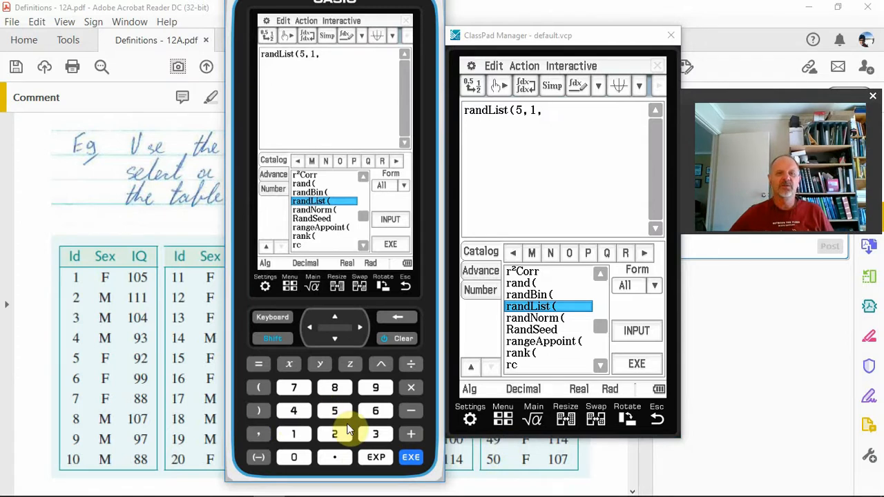
click(293, 458)
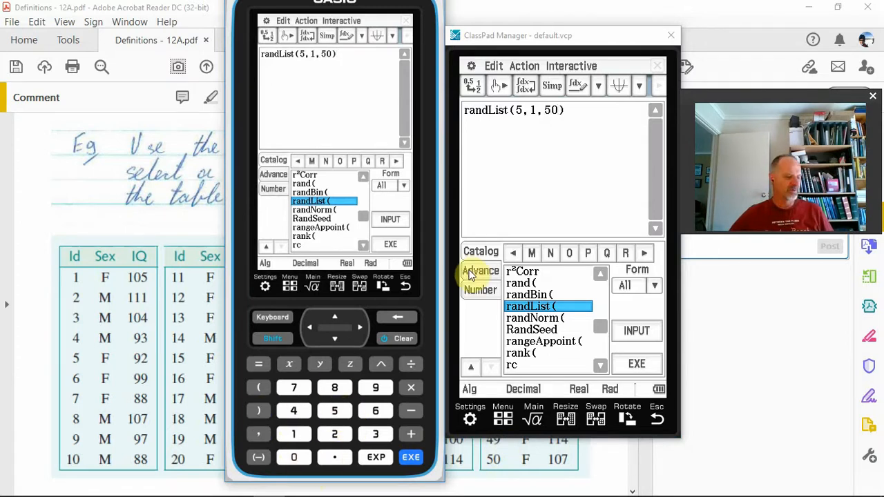
mouse_move(569, 152)
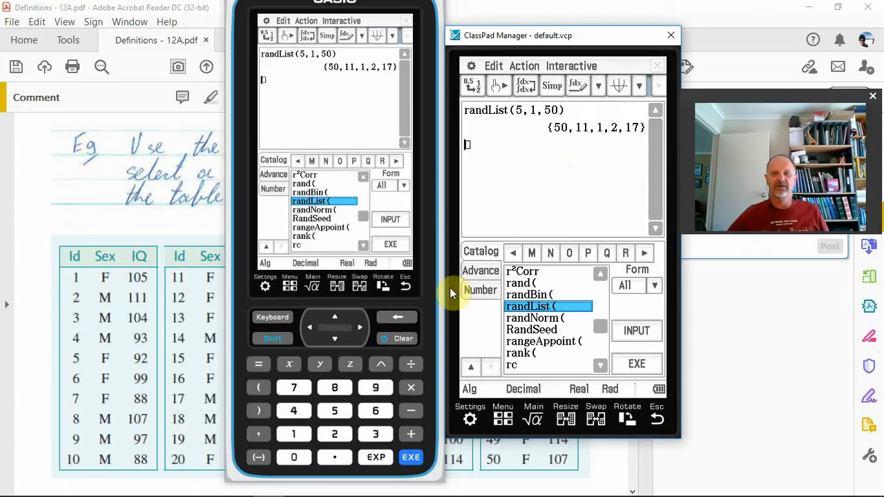
click(636, 364)
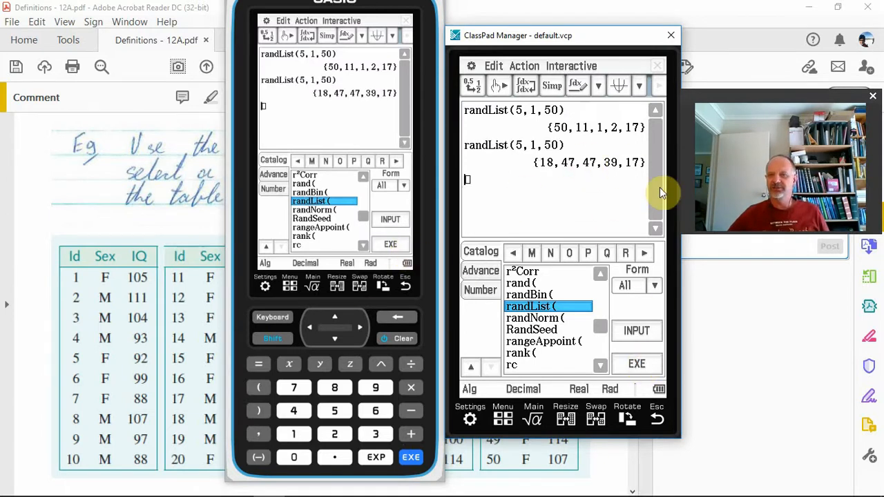
mouse_move(469, 153)
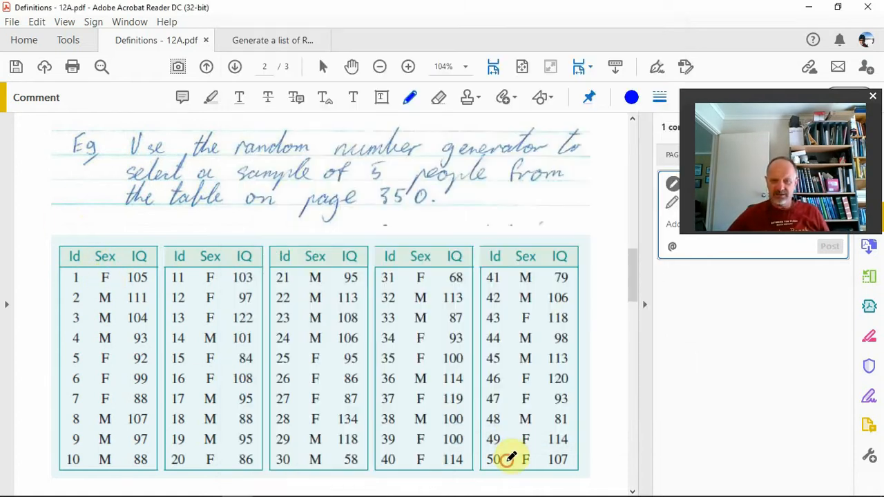
Circle the table row for Id 50 in blue ink as part of the chosen sample
drag(509, 459, 580, 470)
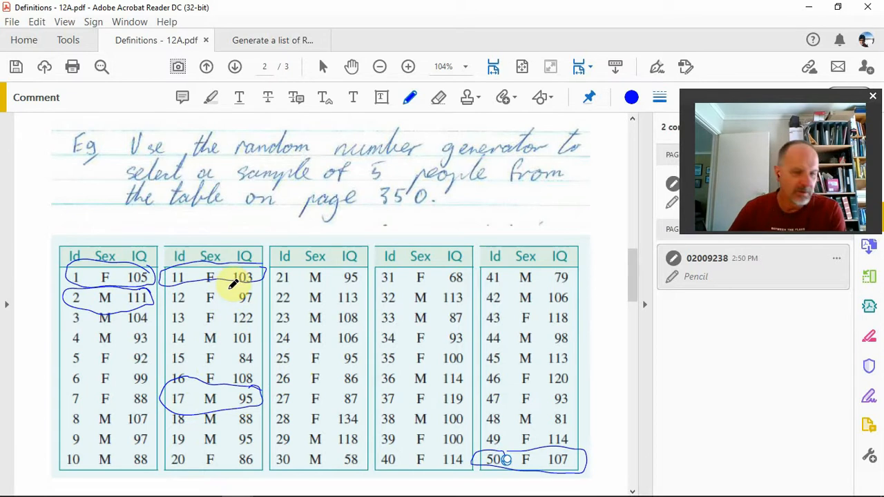
scroll(down, 3)
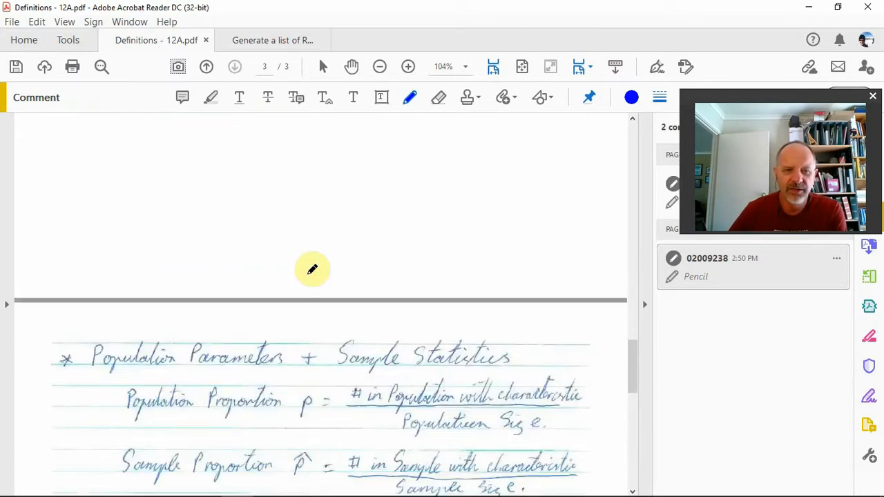
scroll(down, 3)
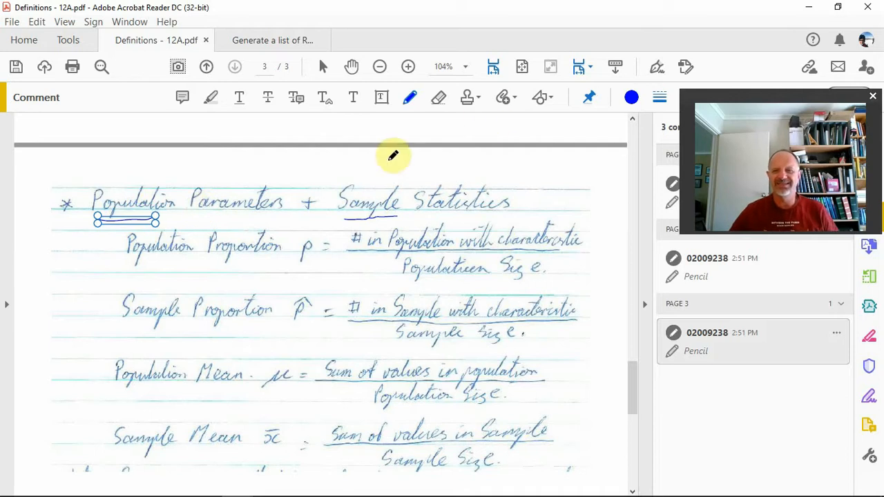
mouse_move(208, 279)
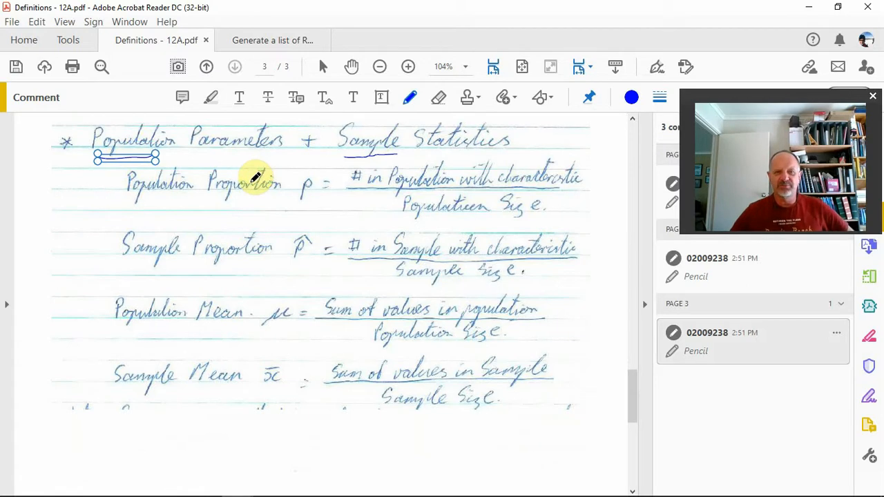
mouse_move(233, 246)
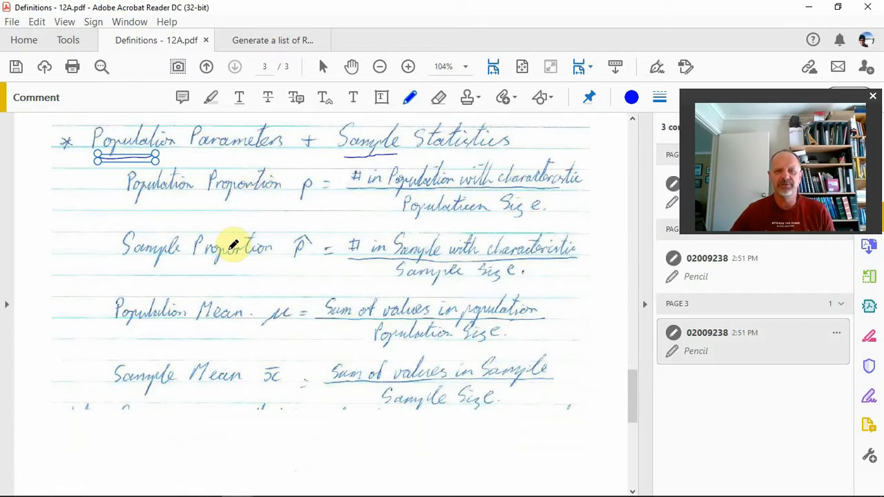
mouse_move(251, 220)
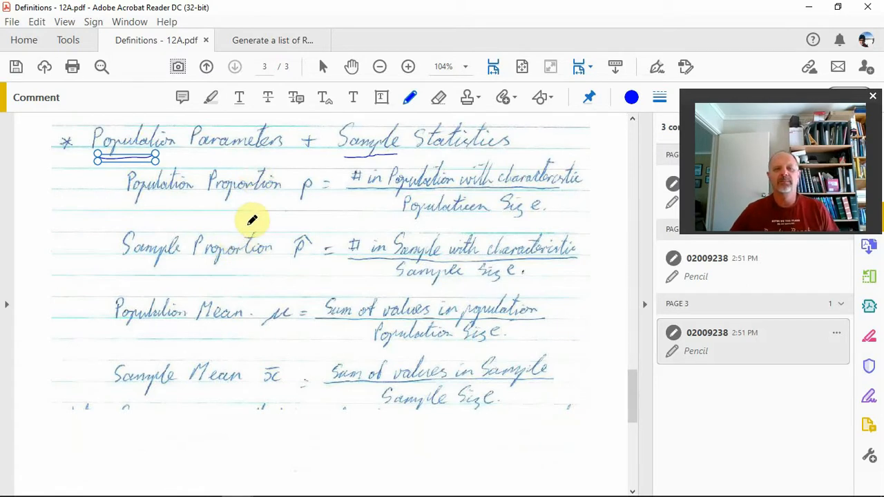
mouse_move(313, 230)
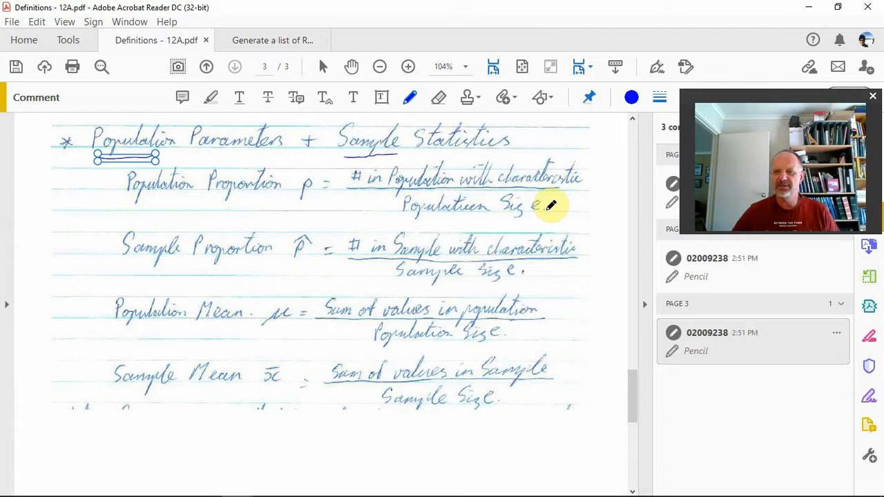
mouse_move(318, 326)
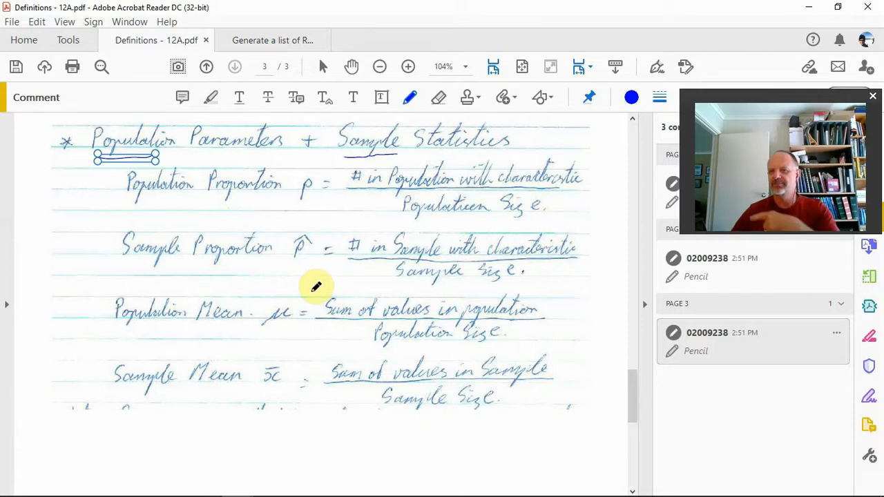
mouse_move(431, 173)
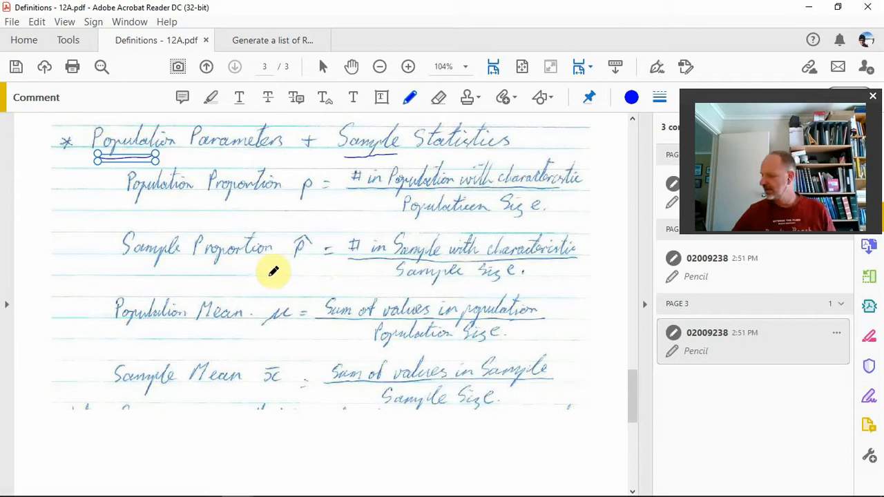
mouse_move(463, 224)
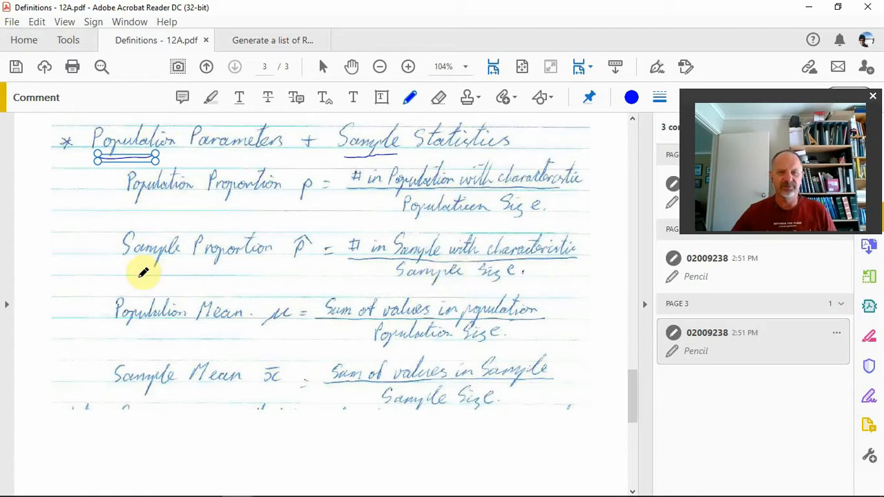
mouse_move(279, 184)
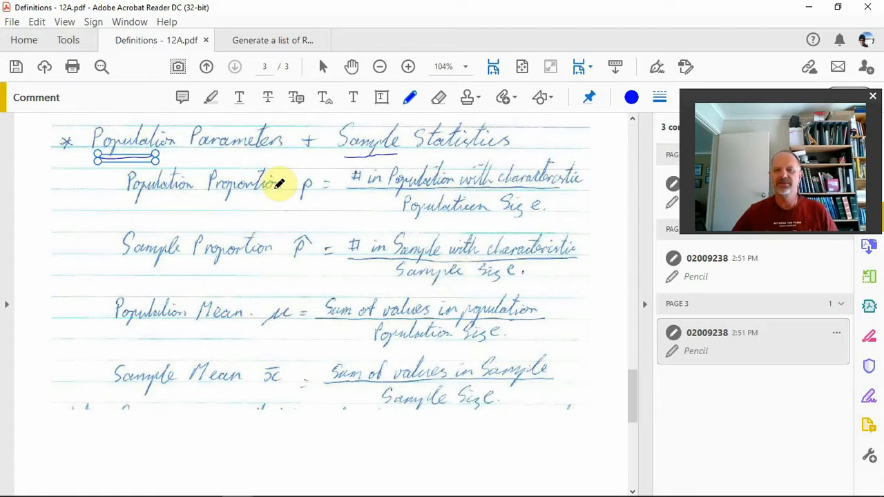
mouse_move(252, 282)
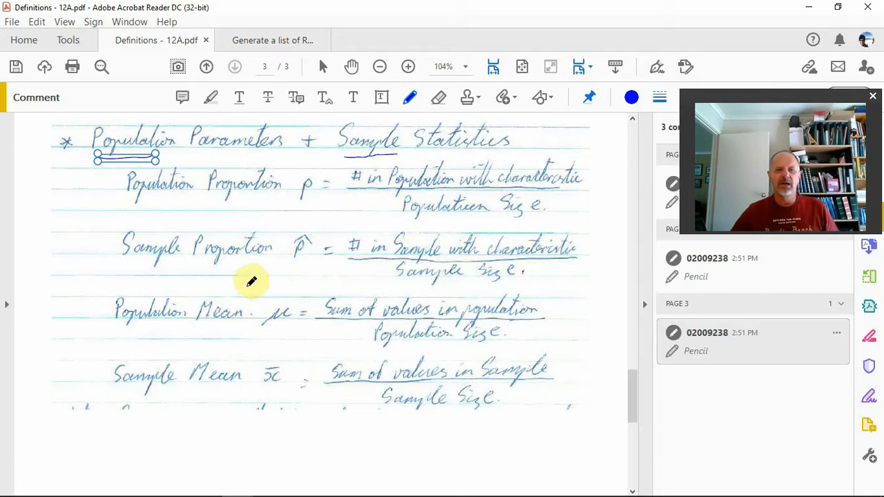
mouse_move(214, 370)
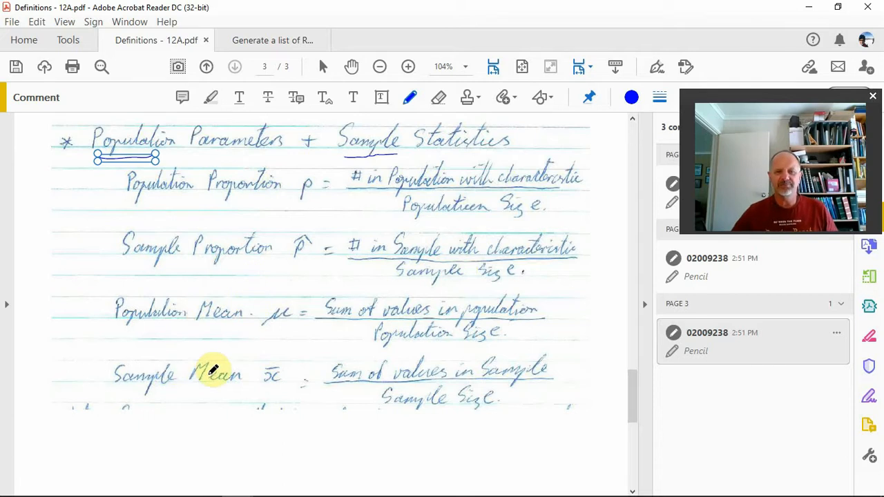
mouse_move(389, 291)
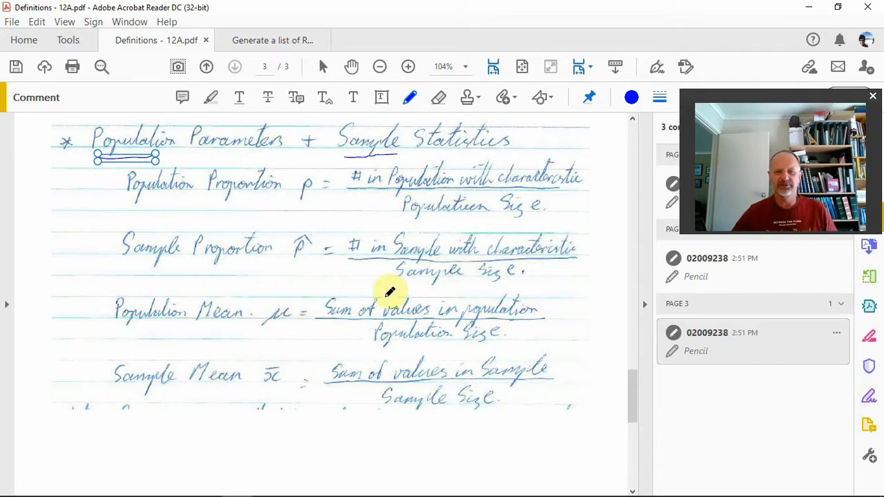
mouse_move(441, 392)
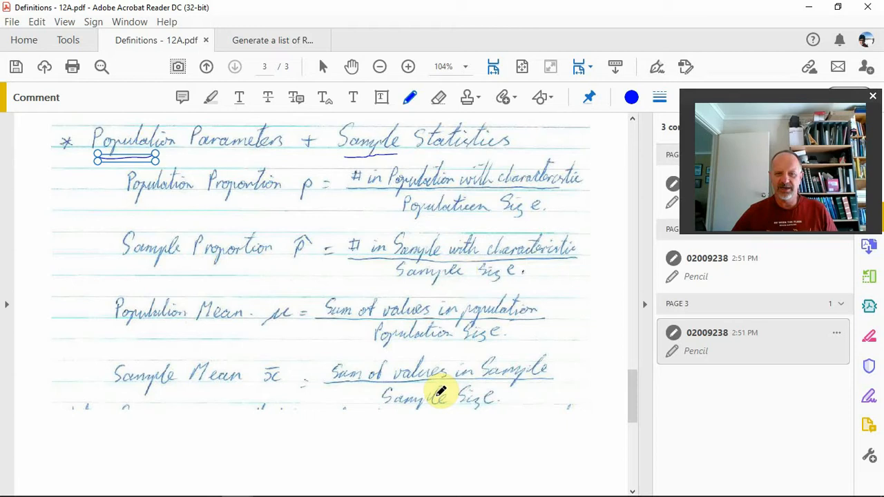
mouse_move(296, 293)
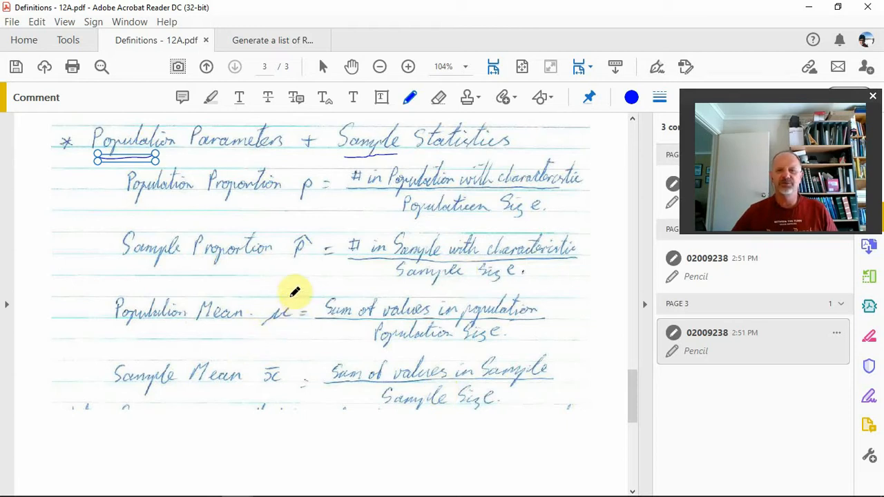
mouse_move(291, 312)
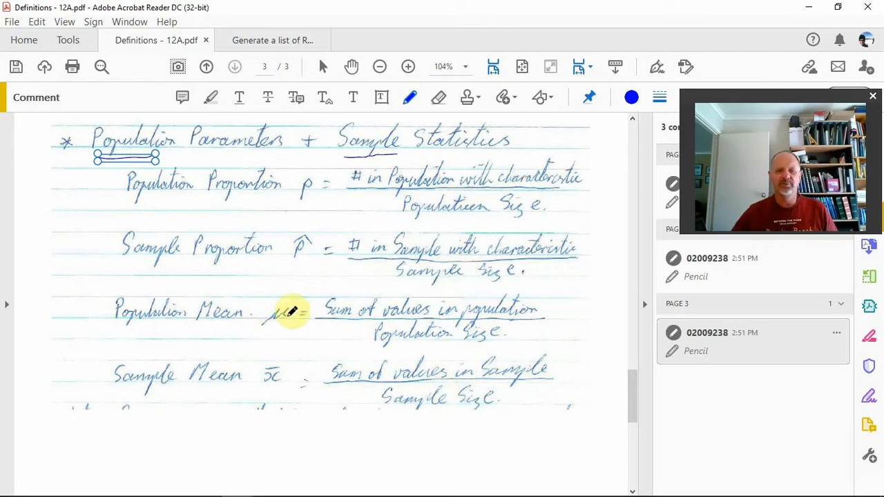
mouse_move(283, 387)
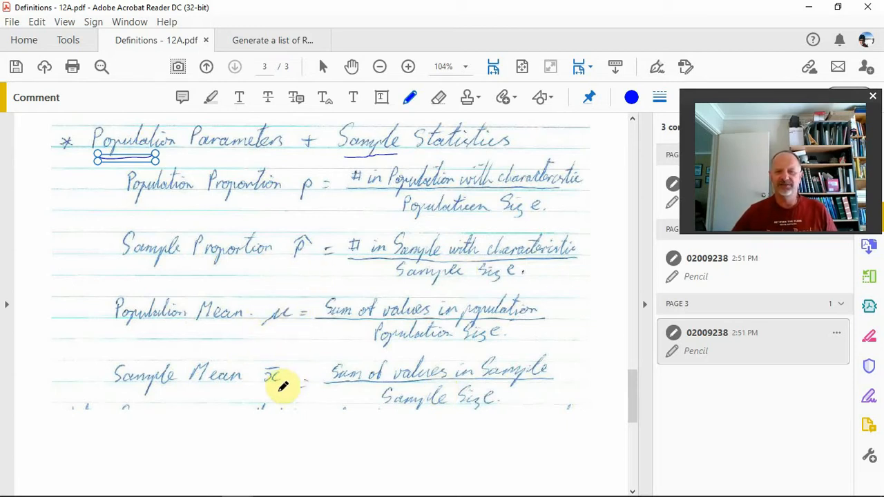
mouse_move(338, 321)
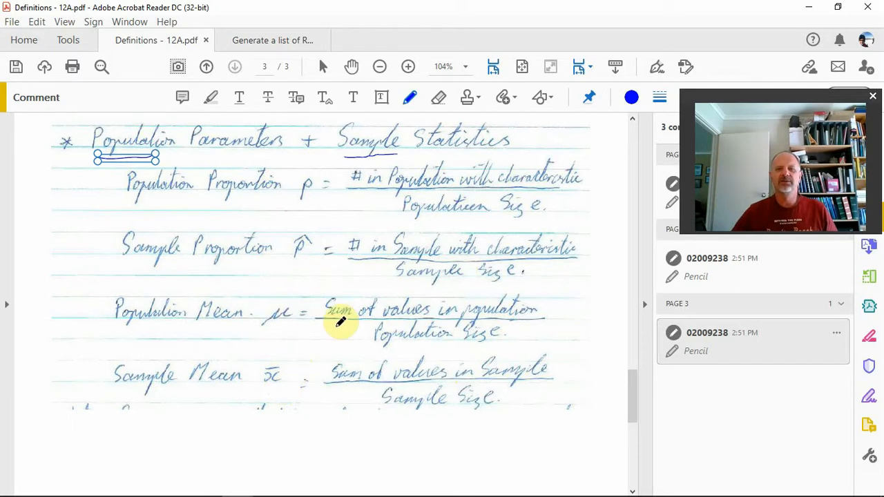
mouse_move(559, 300)
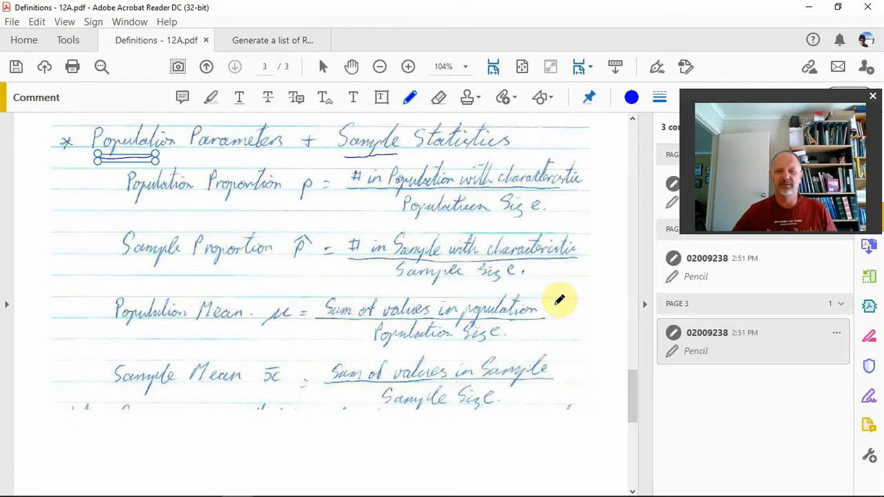
mouse_move(542, 330)
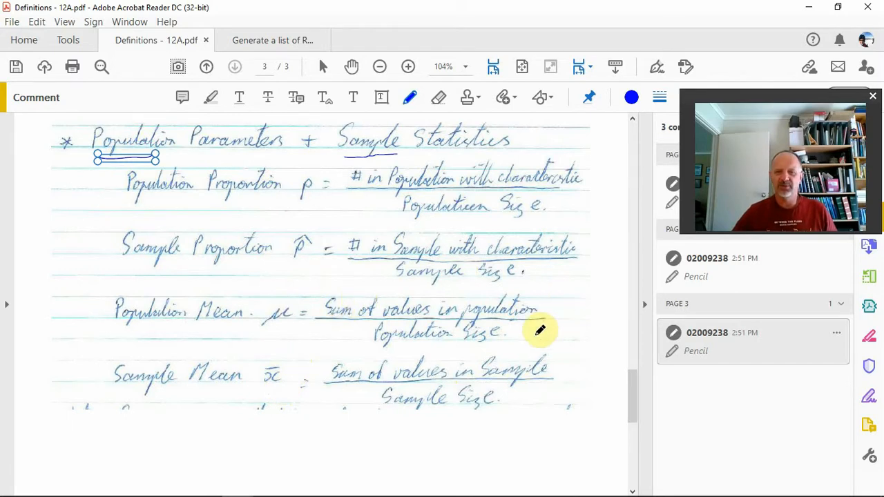
mouse_move(532, 362)
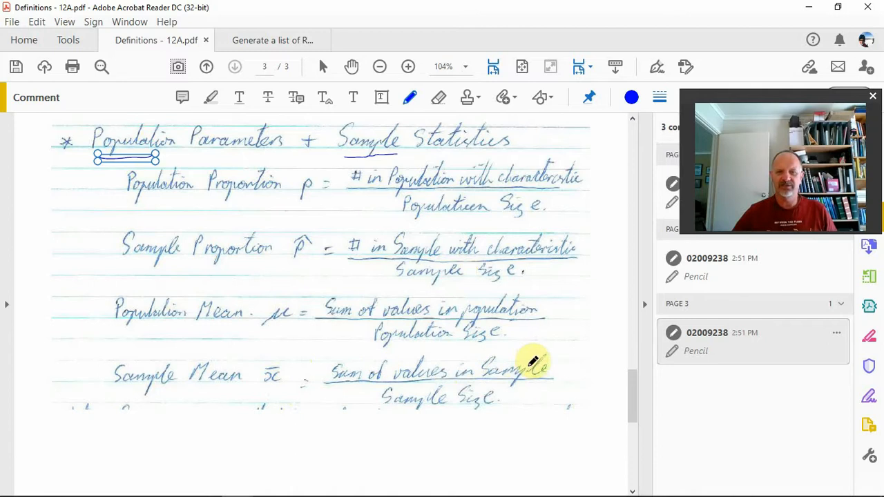
mouse_move(531, 395)
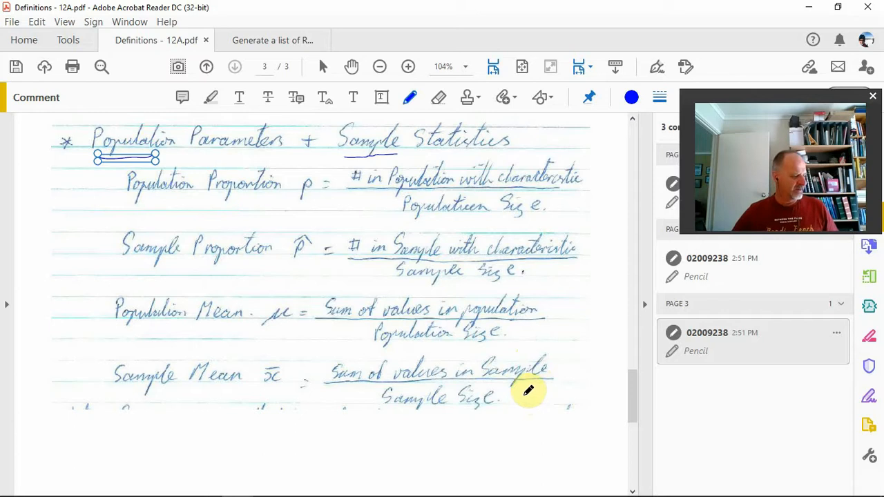
Underline 'values are constant' and 'vary from sample to sample' in the definitions box
scroll(down, 3)
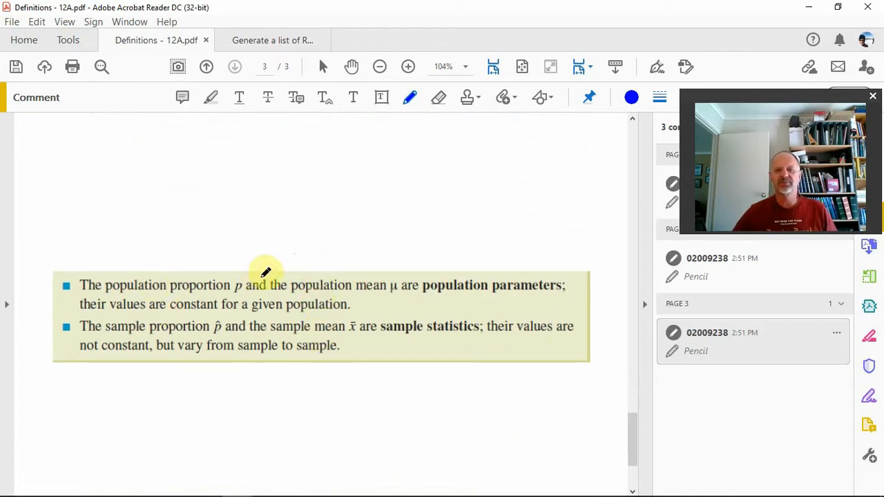
mouse_move(365, 277)
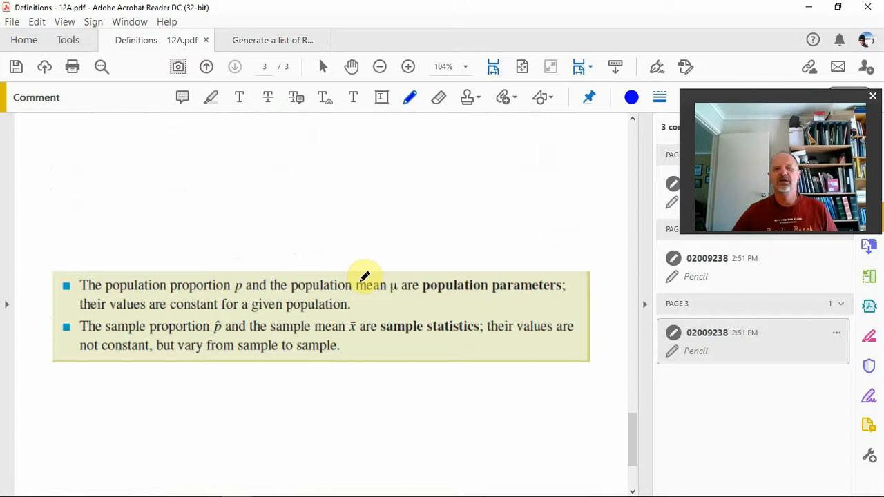
mouse_move(504, 285)
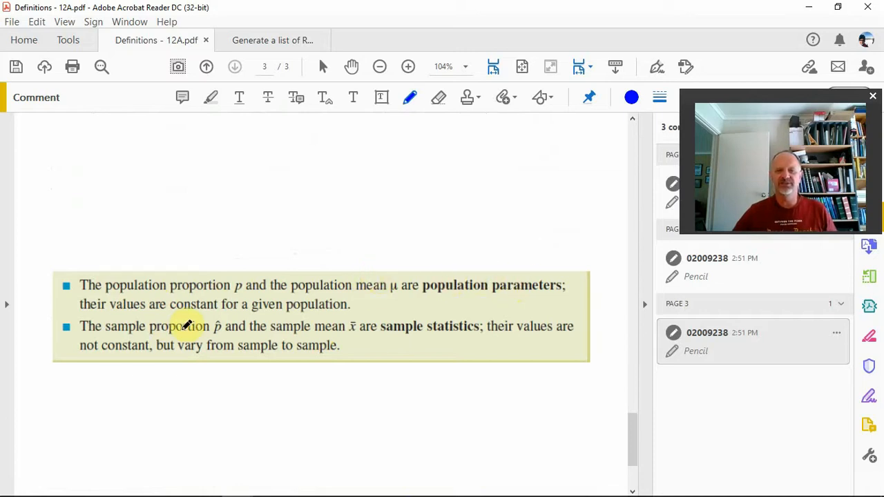
mouse_move(449, 340)
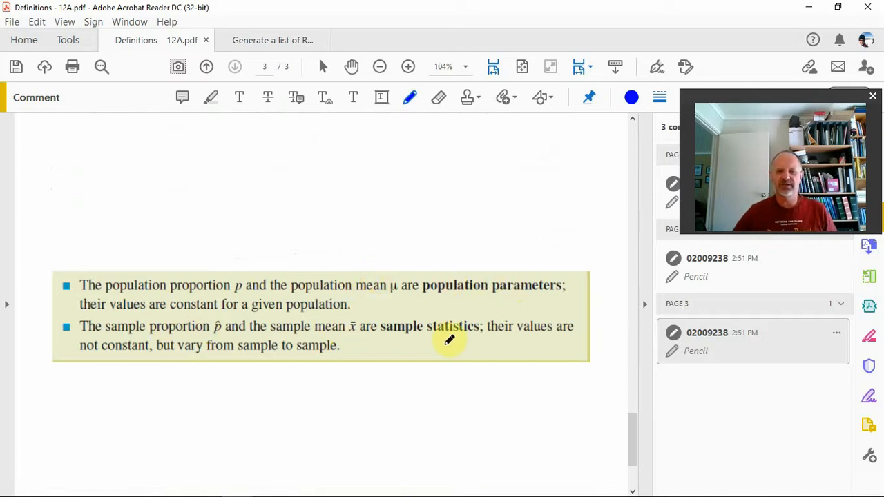
mouse_move(490, 203)
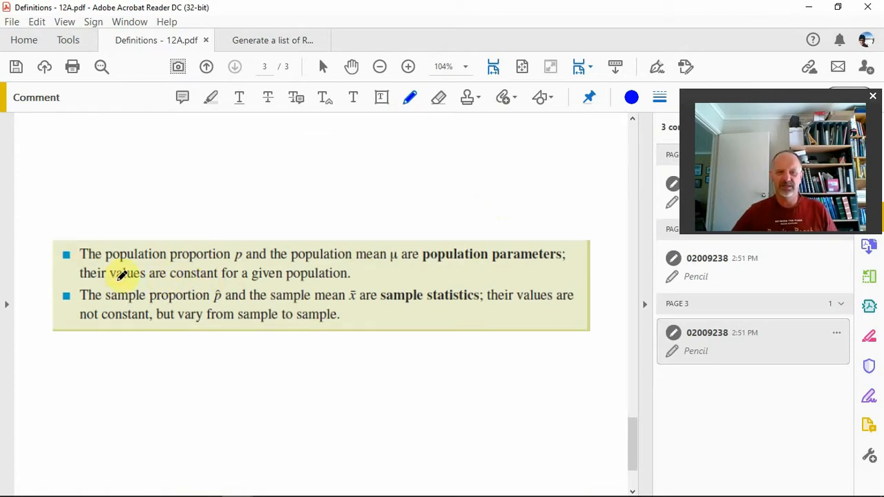
drag(110, 277, 232, 276)
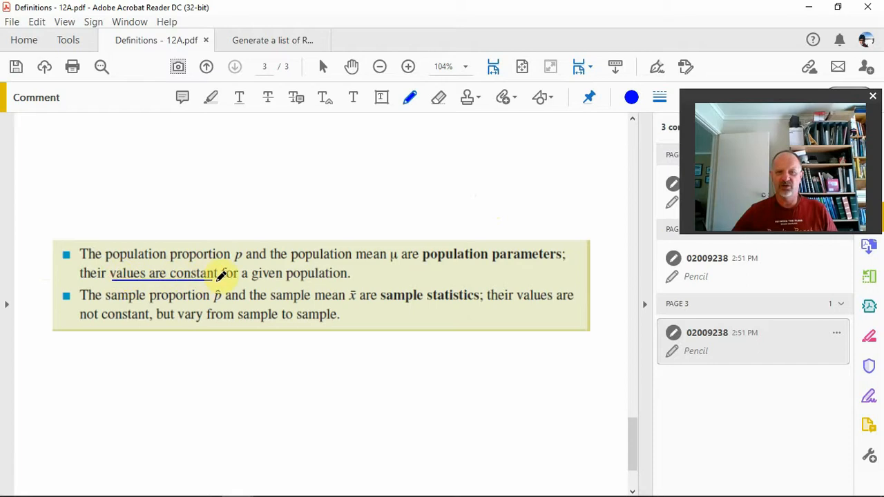
drag(111, 282, 345, 284)
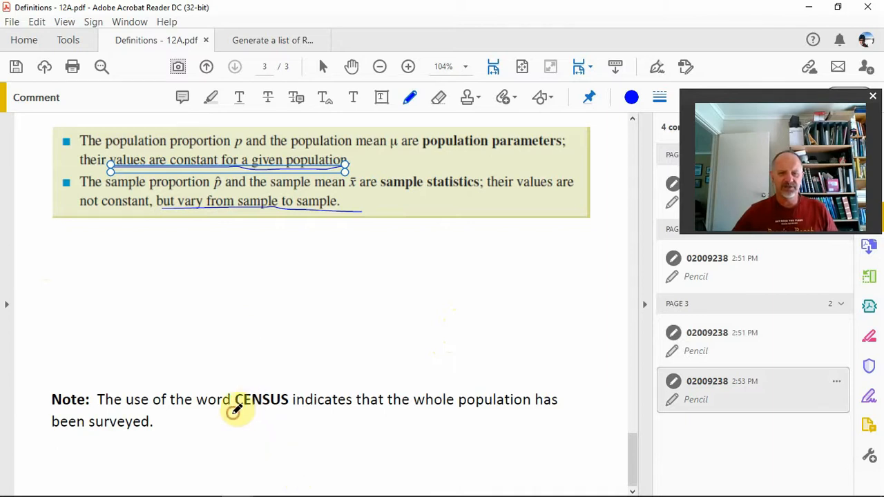
Ring the word CENSUS and handwrite 'The whole Population has been asked.' beside it
drag(228, 380, 302, 421)
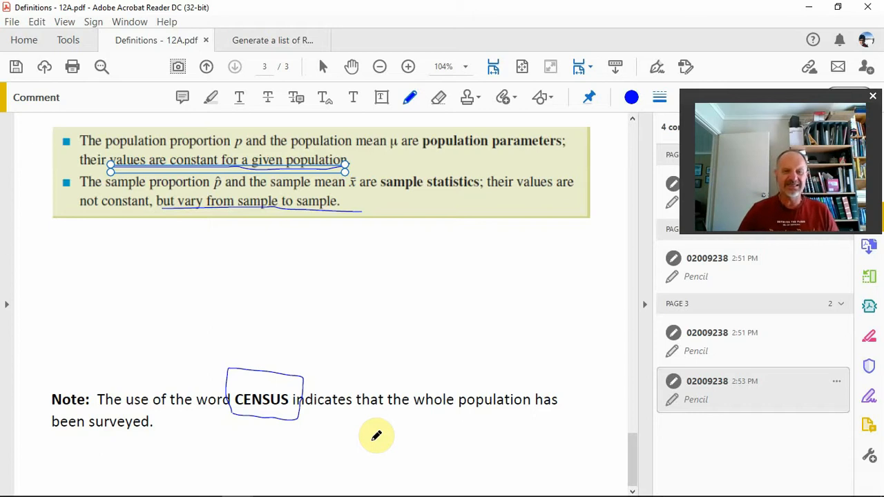
mouse_move(312, 365)
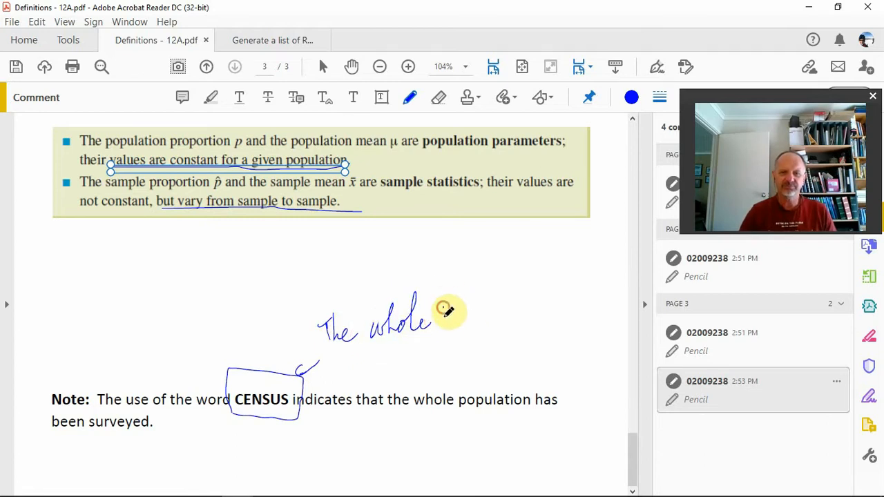
drag(442, 318, 497, 318)
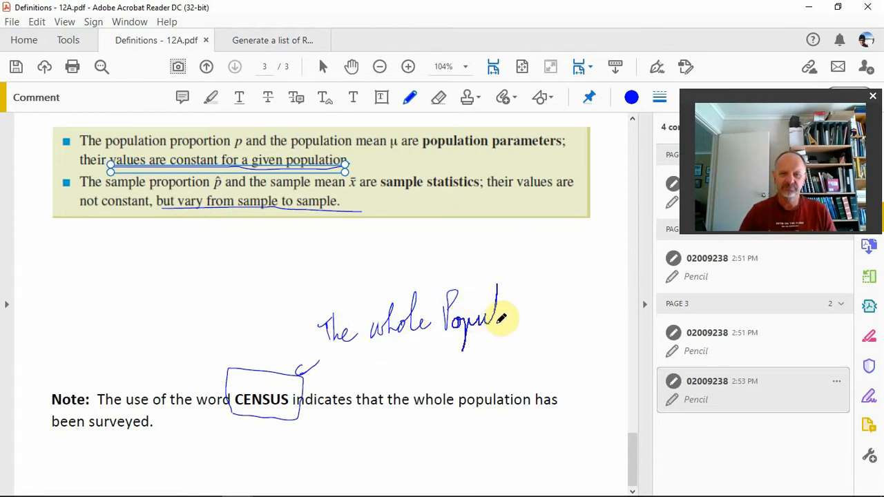
drag(490, 318, 566, 311)
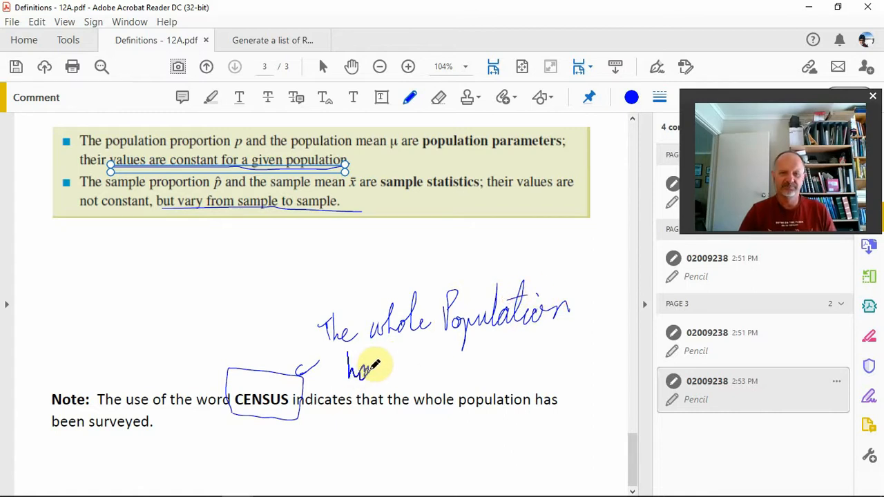
drag(360, 370, 442, 370)
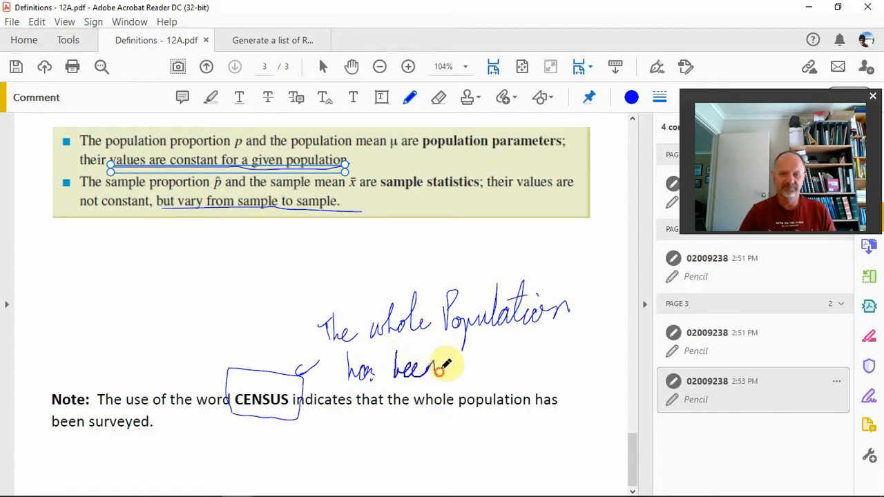
drag(459, 362, 512, 360)
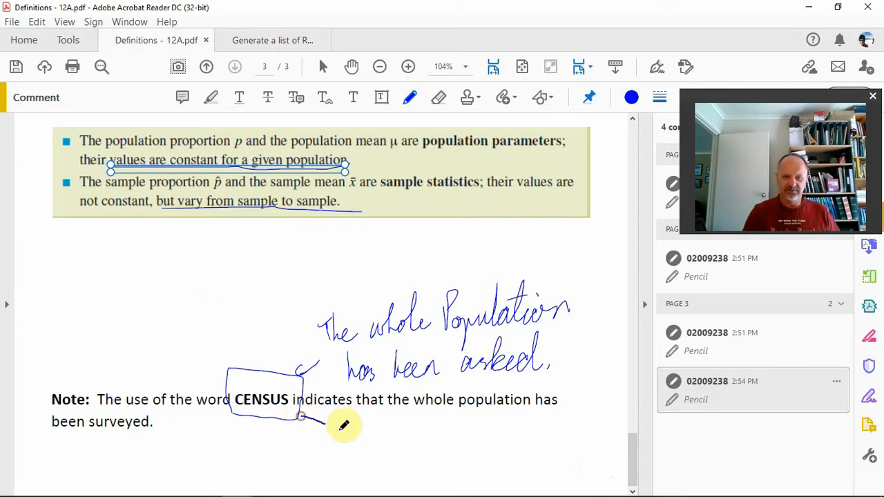
Draw an arrow down from CENSUS and handwrite the label POPULATION below it
drag(345, 417, 387, 449)
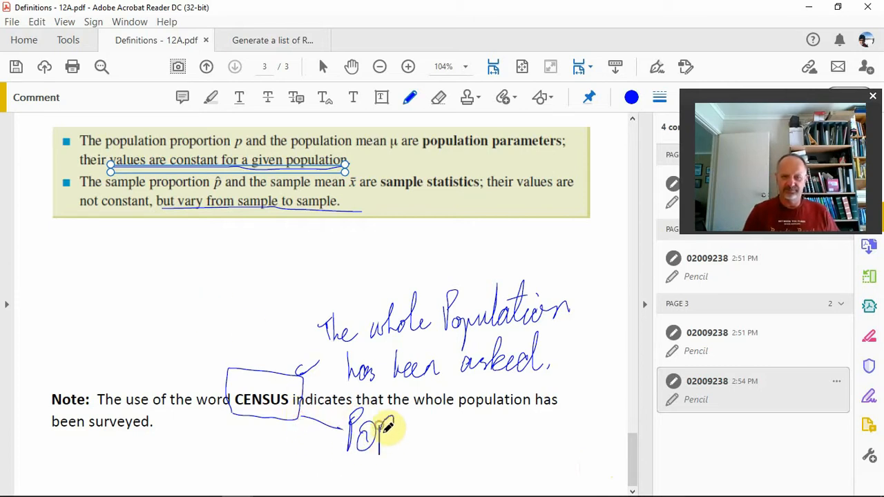
drag(384, 431, 449, 435)
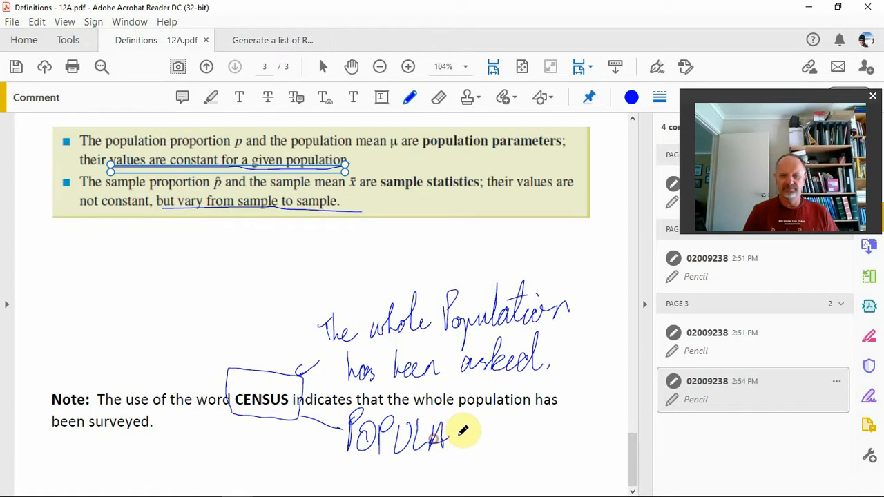
drag(456, 439, 497, 439)
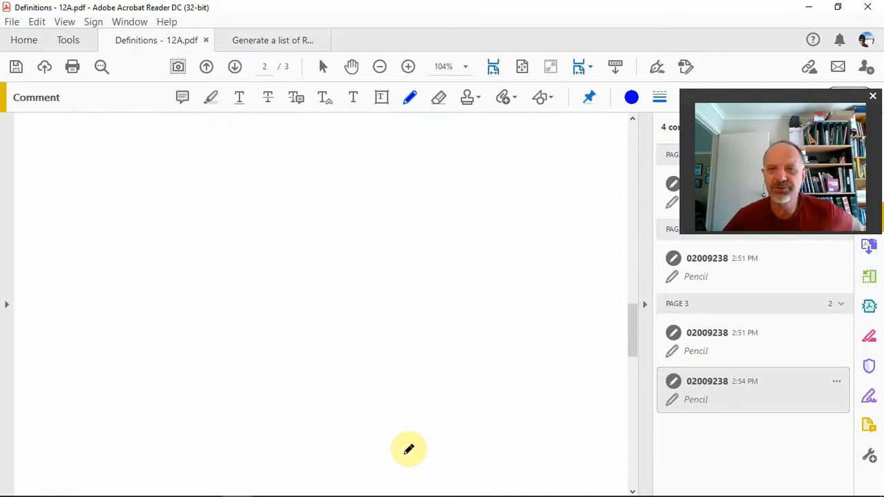
mouse_move(389, 326)
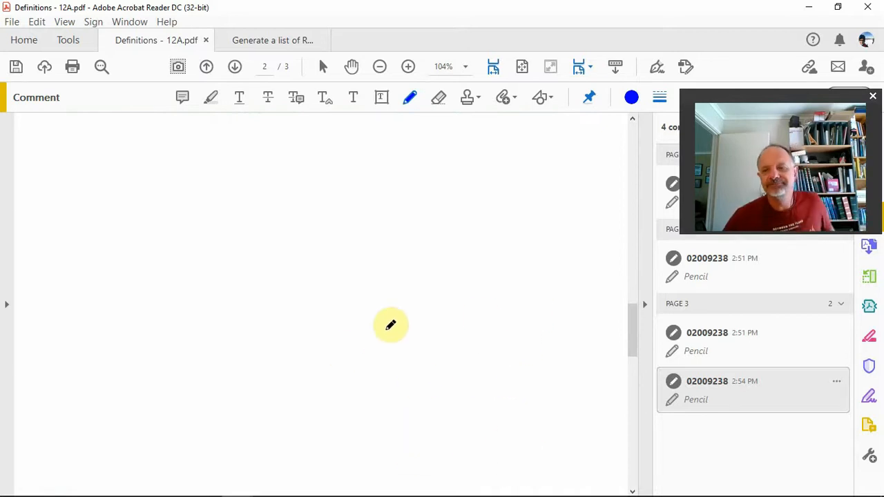